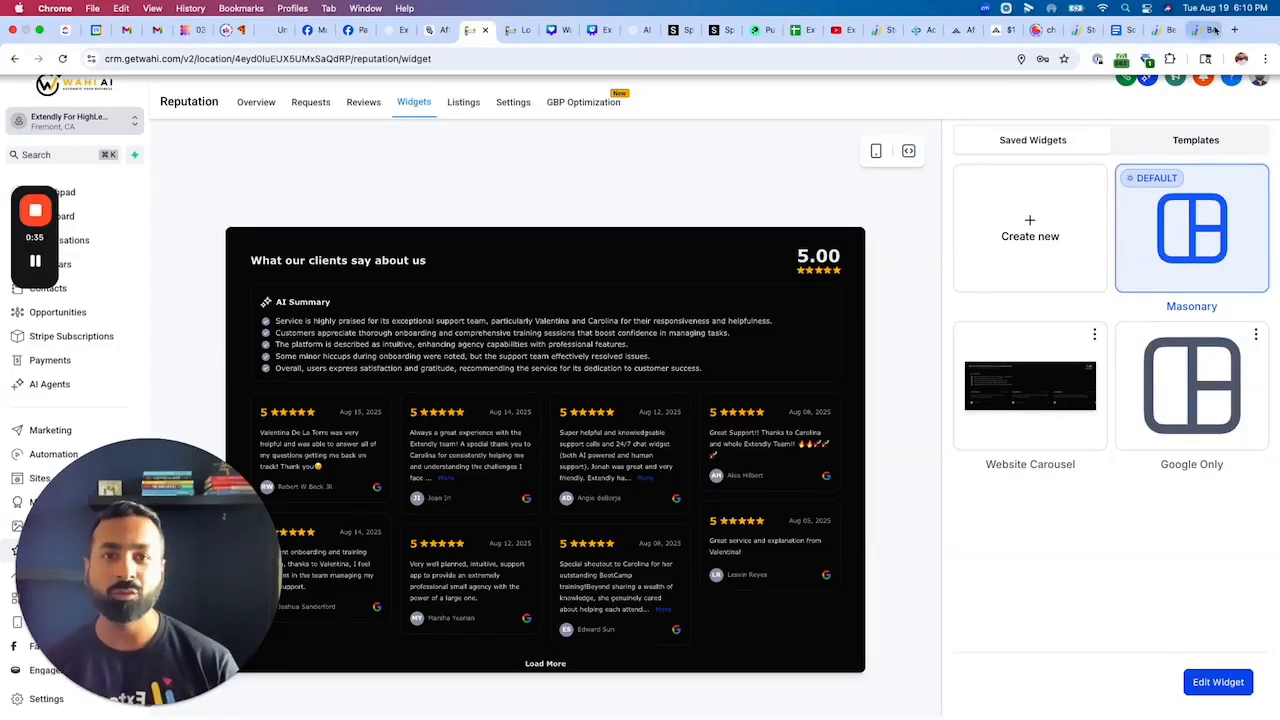
- Switch to the live extendly.com tab and scroll back to the top of the homepage
{"action": "left_click", "coordinate": [1205, 13]}
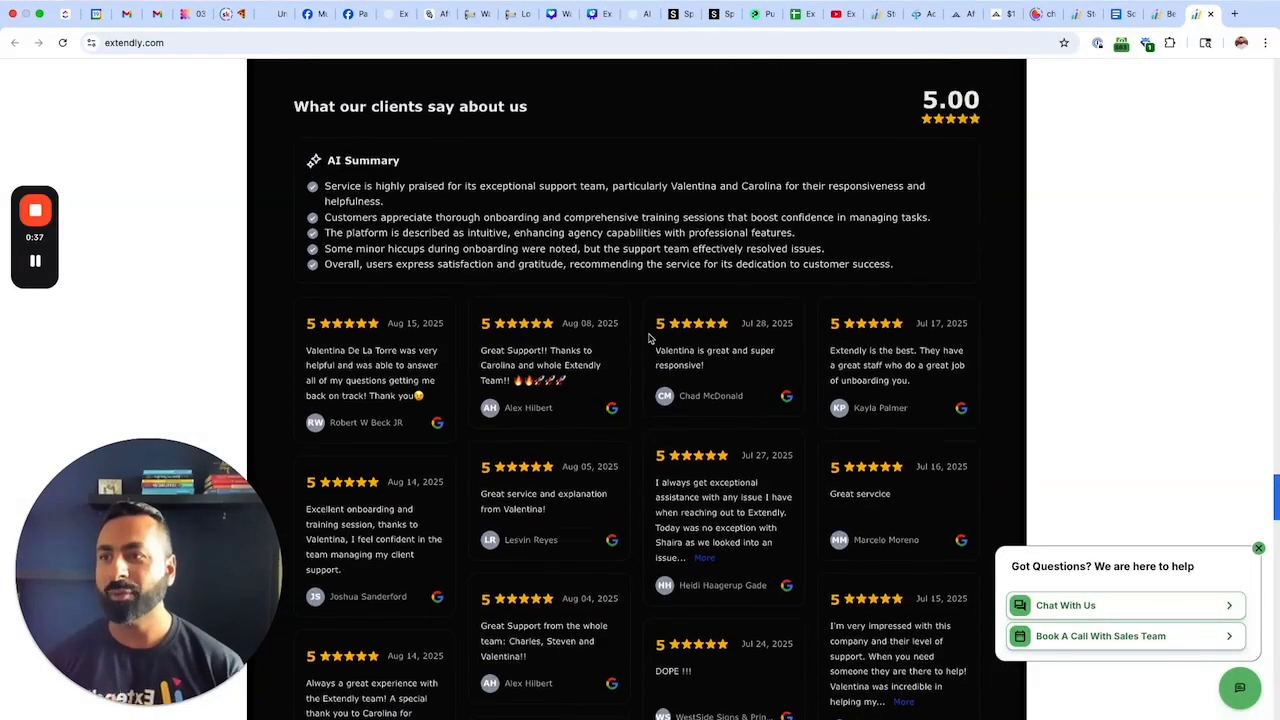
{"action": "scroll", "scroll_direction": "up", "scroll_amount": 3}
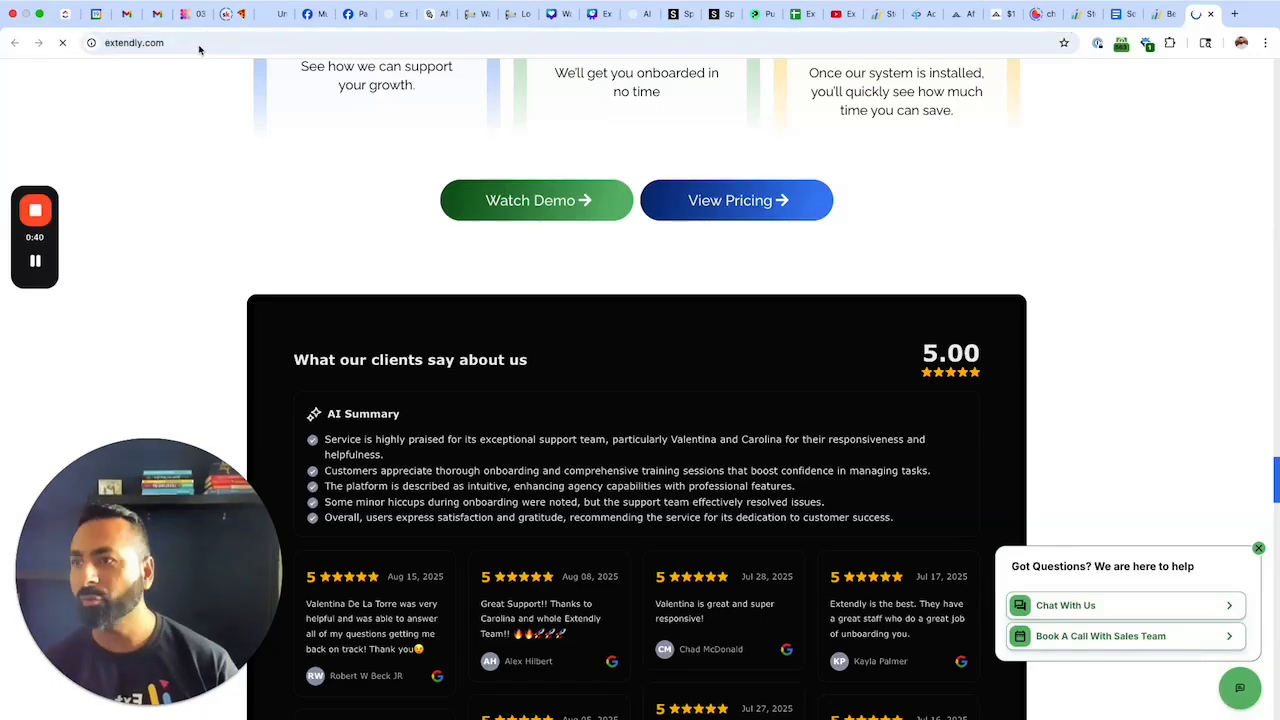
{"action": "scroll", "scroll_direction": "up", "scroll_amount": 3}
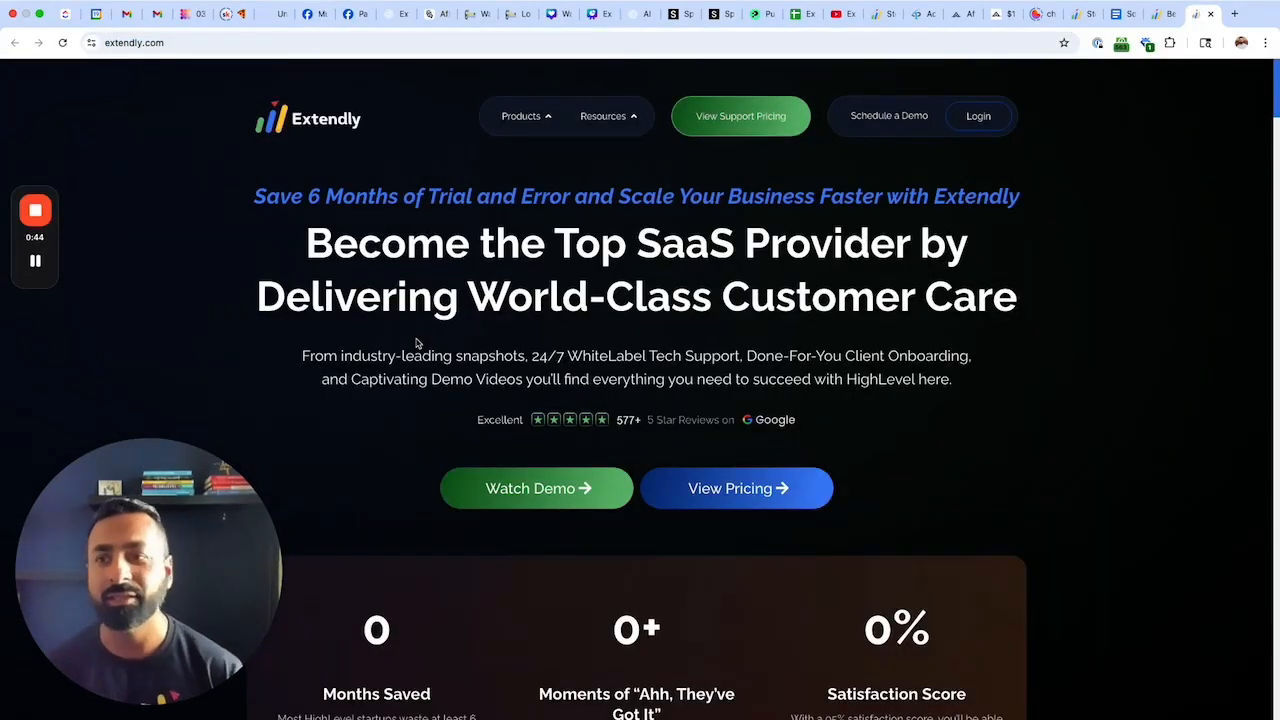
- Scroll down to the 'What our clients say about us' widget and past its review cards
{"action": "scroll", "scroll_direction": "down", "scroll_amount": 3}
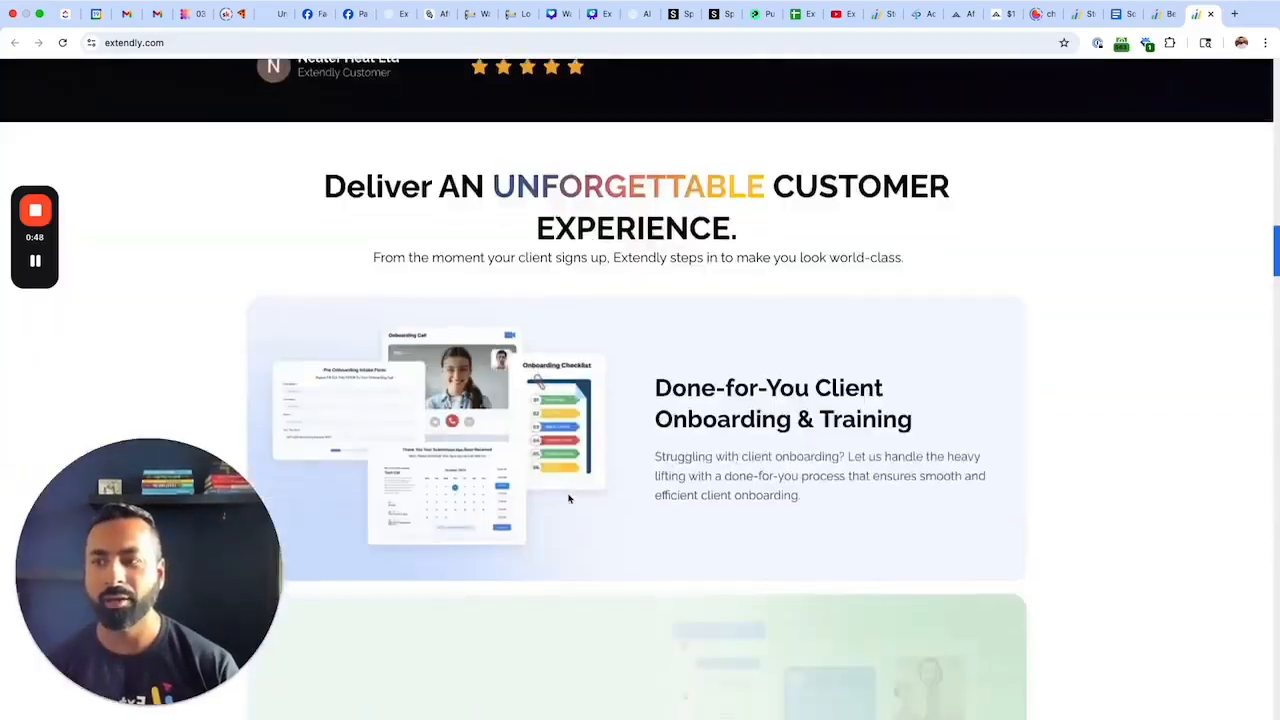
{"action": "scroll", "scroll_direction": "down", "scroll_amount": 3}
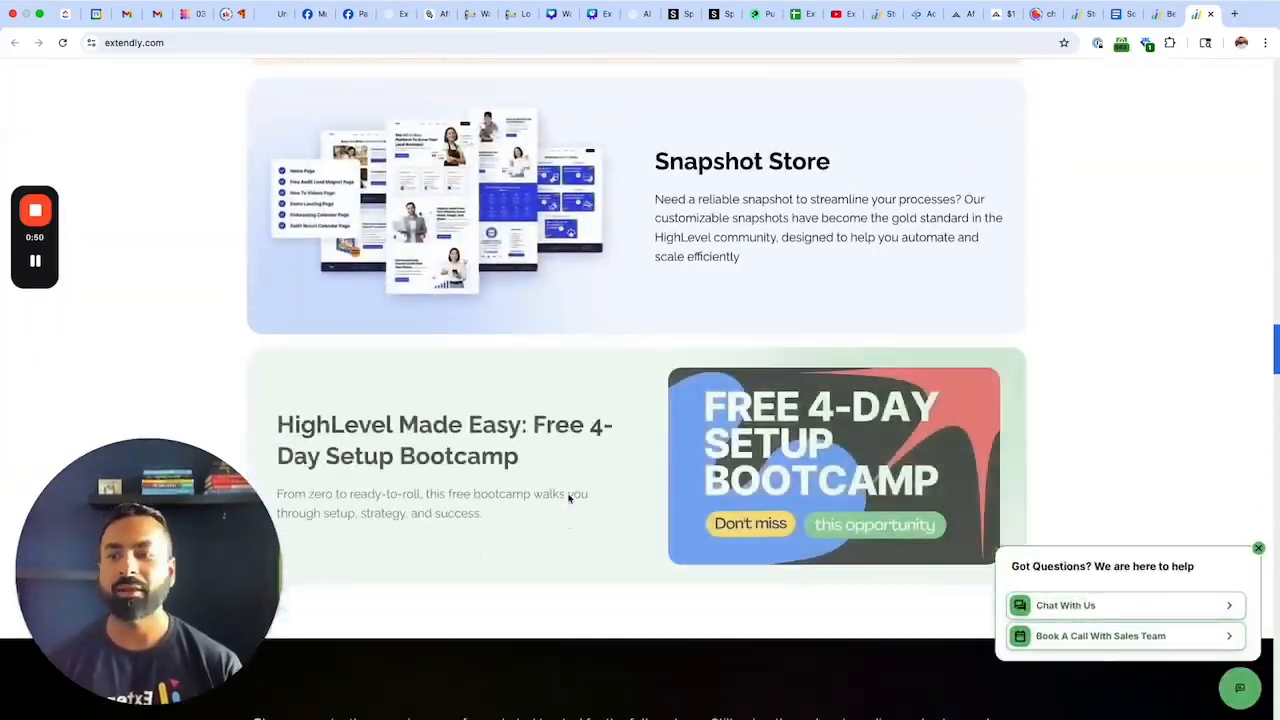
{"action": "scroll", "scroll_direction": "down", "scroll_amount": 3}
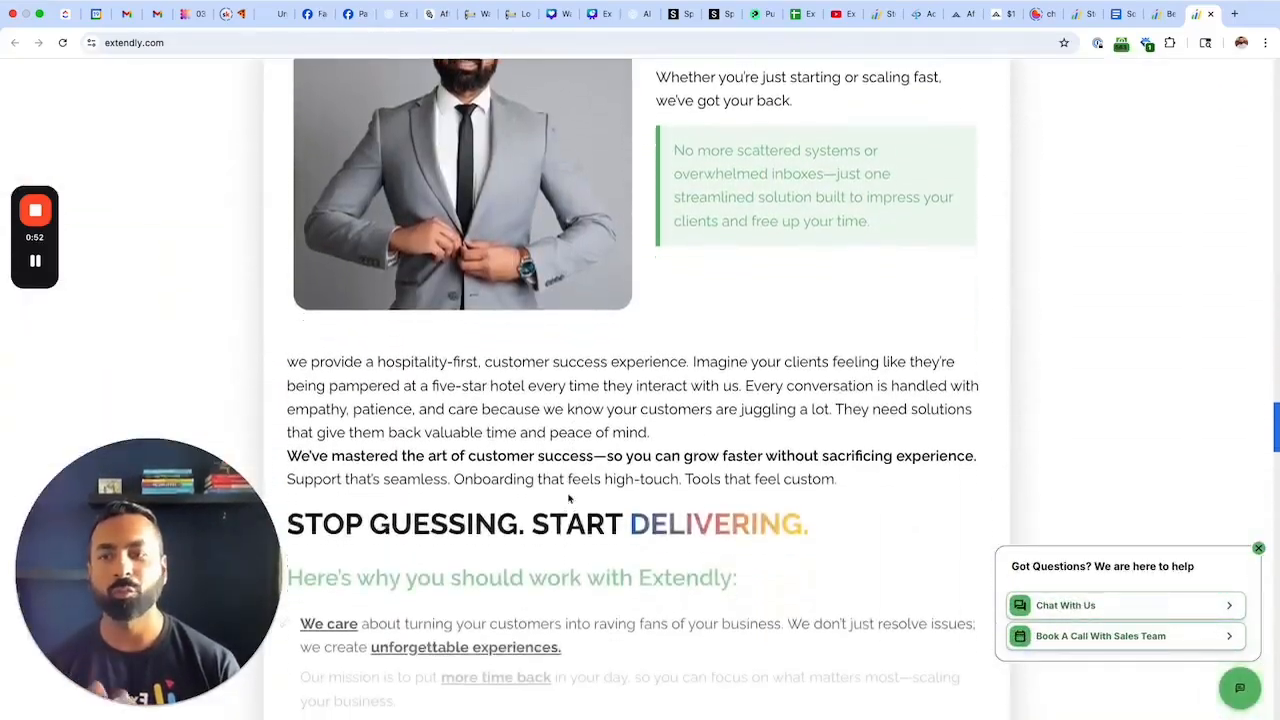
{"action": "scroll", "scroll_direction": "down", "scroll_amount": 3}
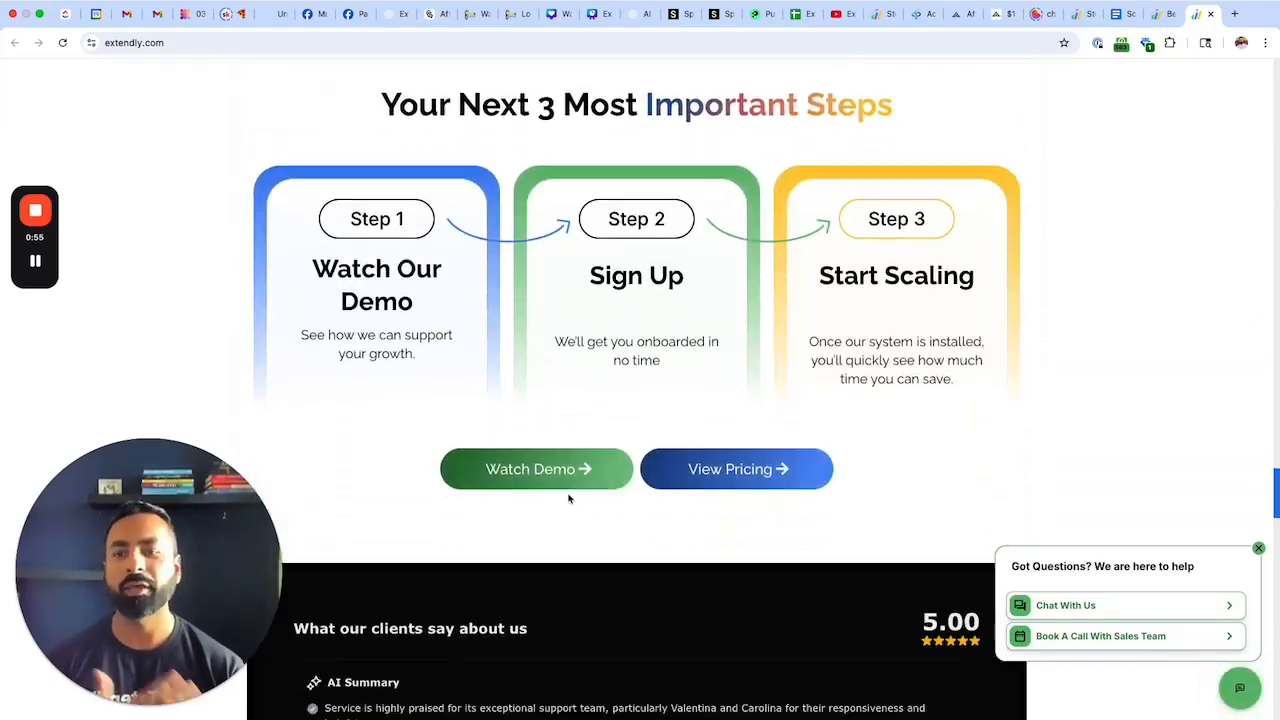
{"action": "scroll", "scroll_direction": "down", "scroll_amount": 3}
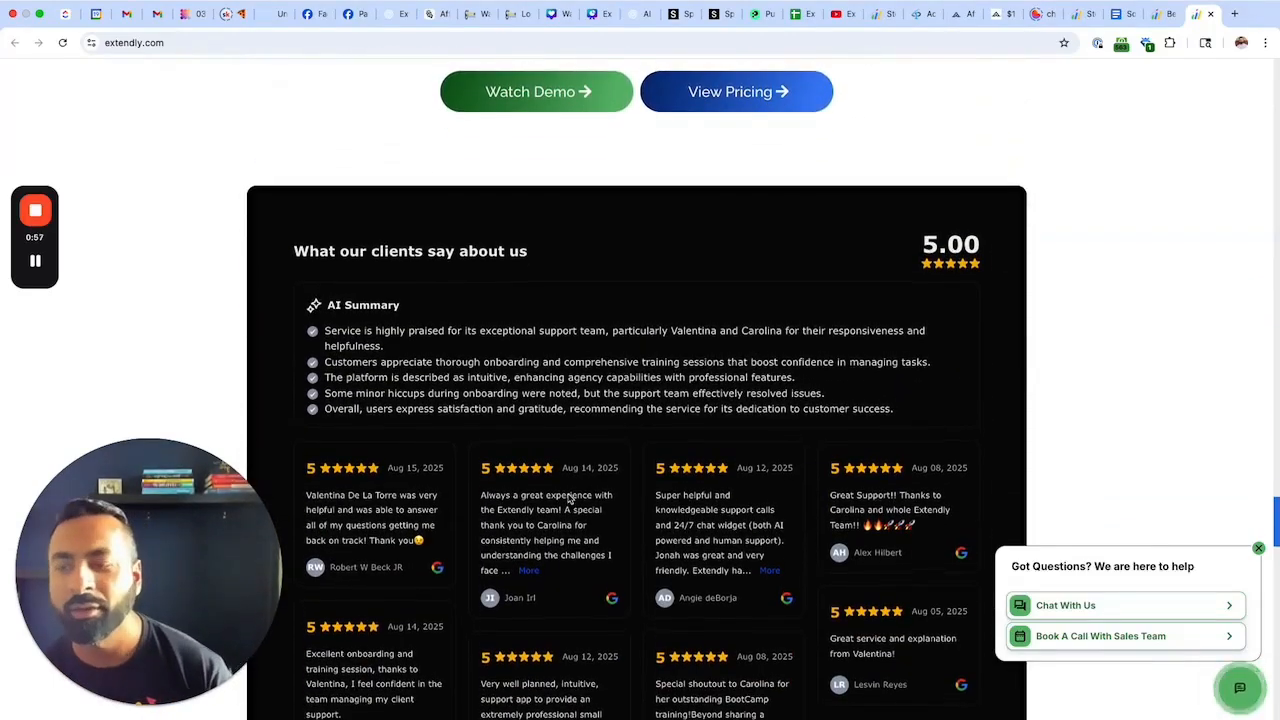
{"action": "scroll", "scroll_direction": "down", "scroll_amount": 3}
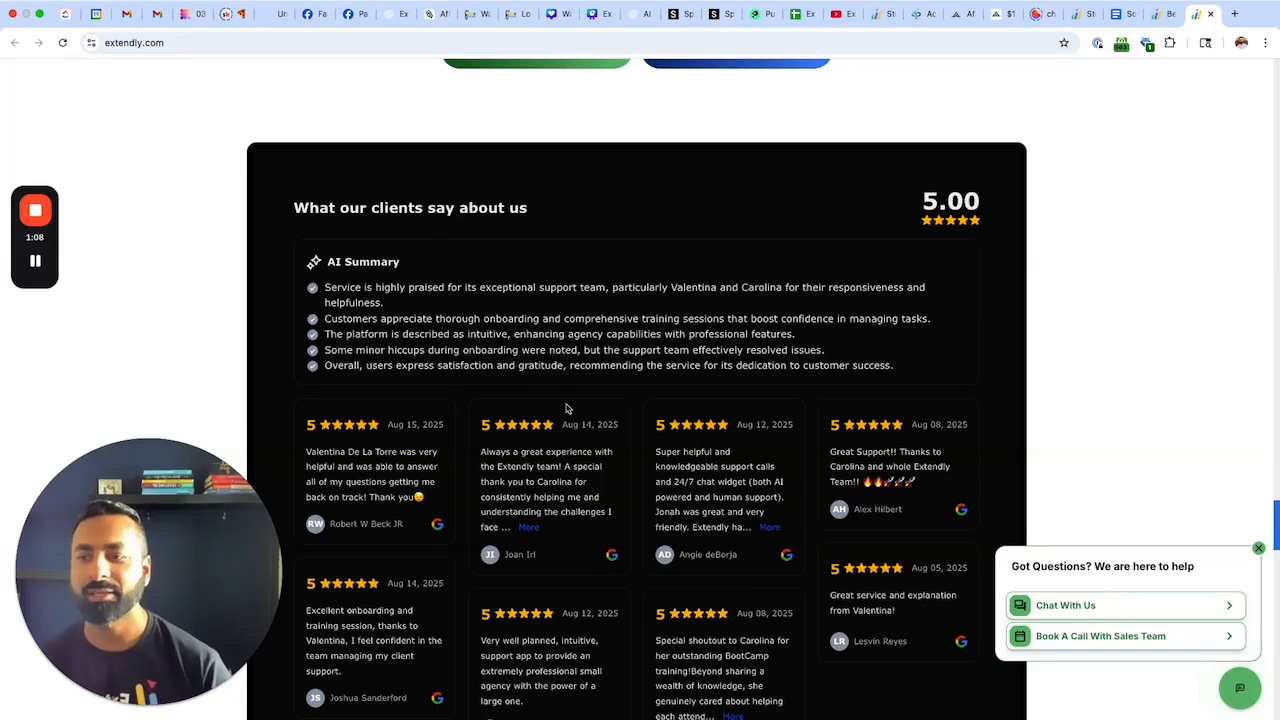
{"action": "scroll", "scroll_direction": "down", "scroll_amount": 3}
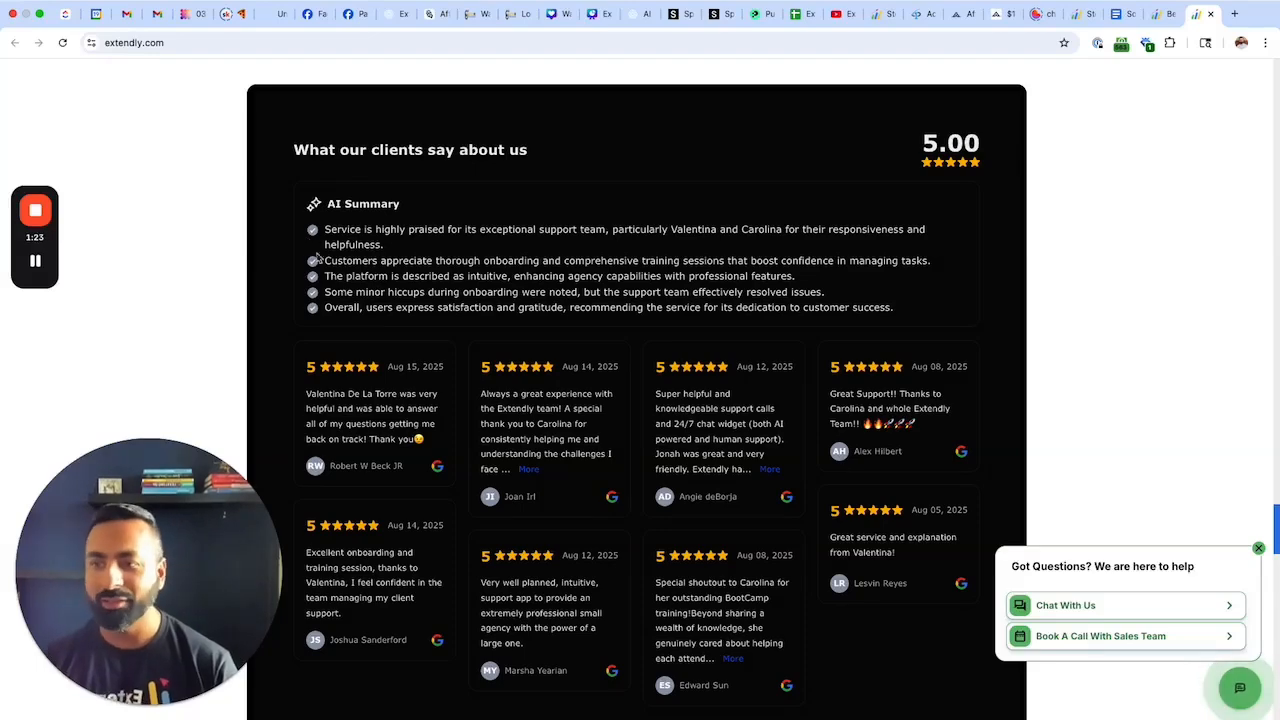
{"action": "mouse_move", "coordinate": [407, 384]}
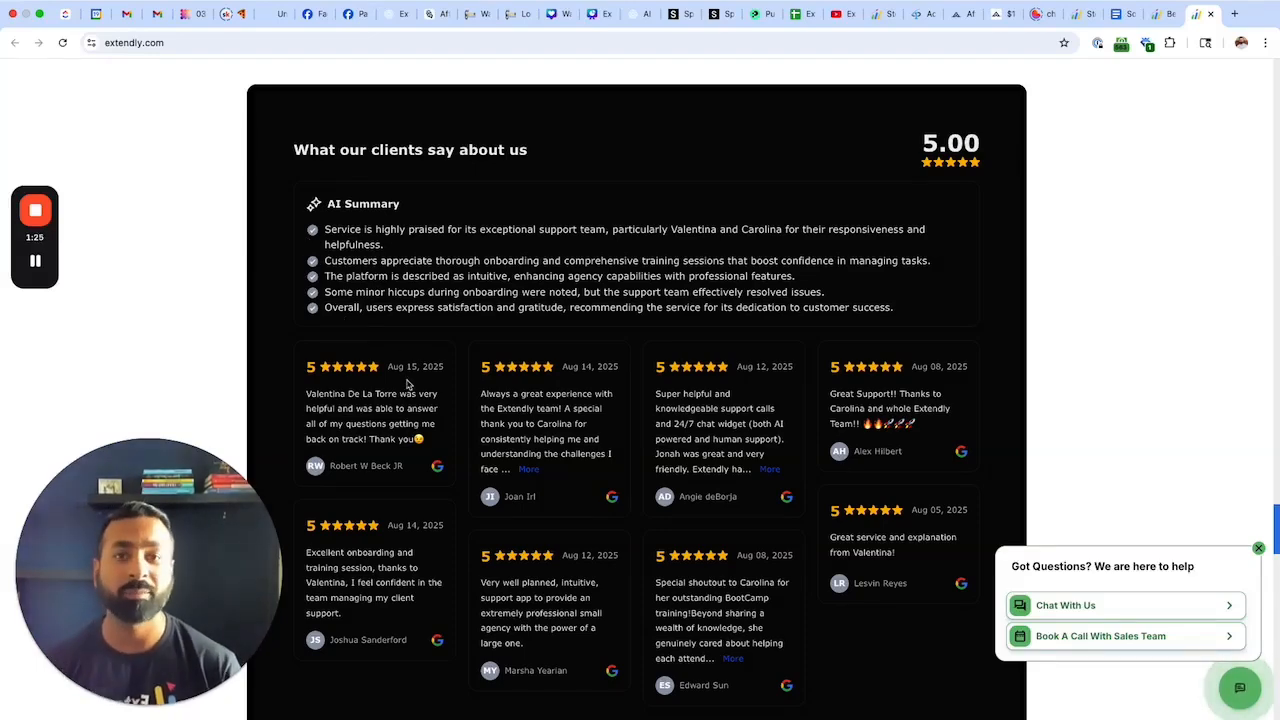
{"action": "scroll", "scroll_direction": "down", "scroll_amount": 3}
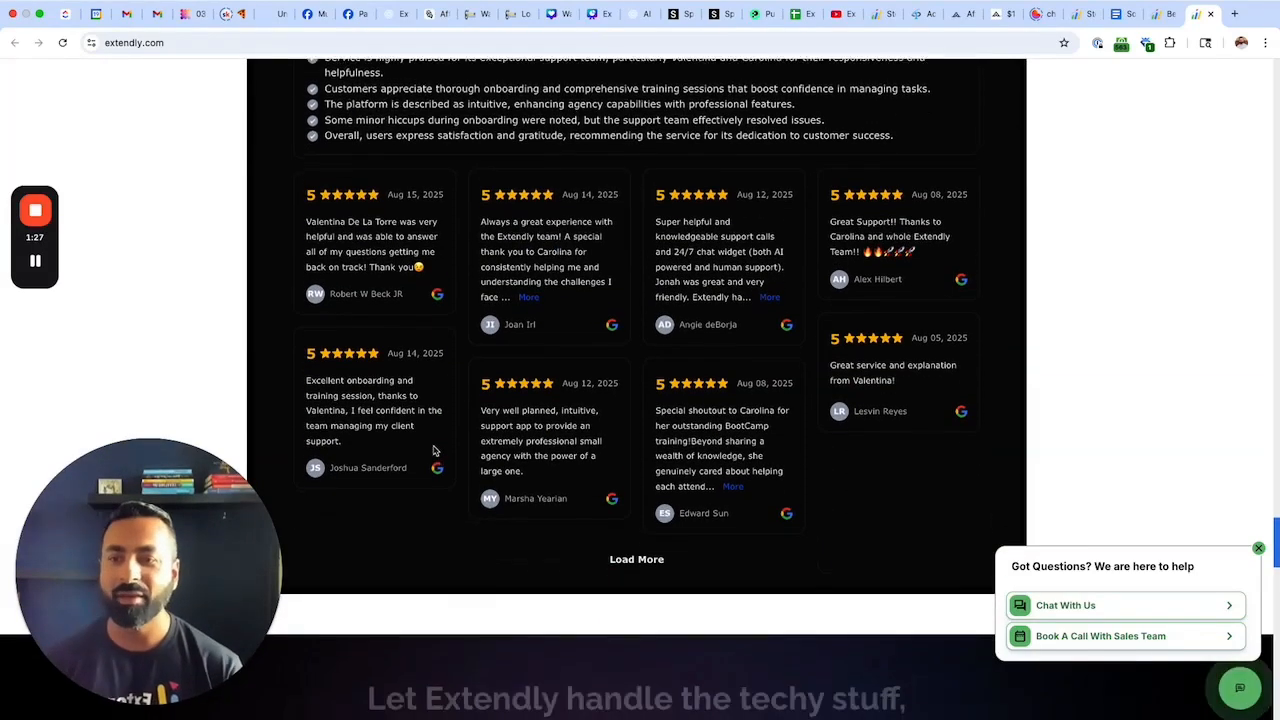
{"action": "scroll", "scroll_direction": "down", "scroll_amount": 3}
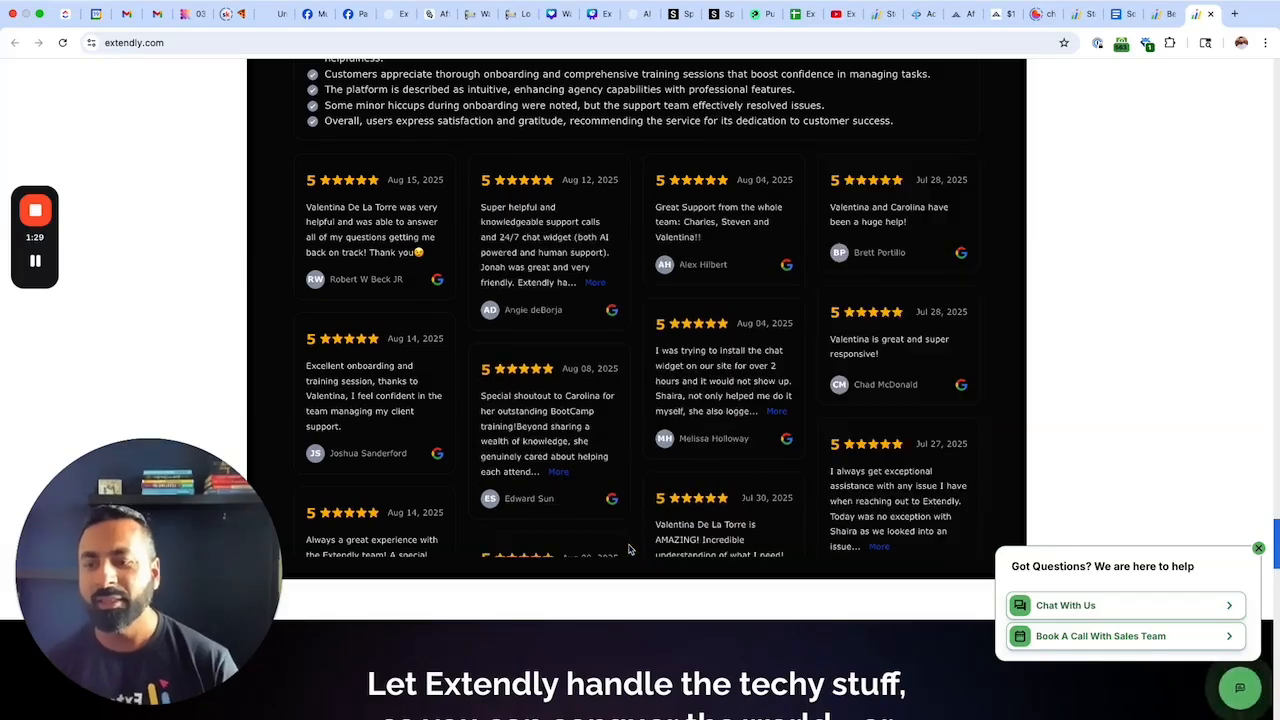
{"action": "scroll", "scroll_direction": "down", "scroll_amount": 3}
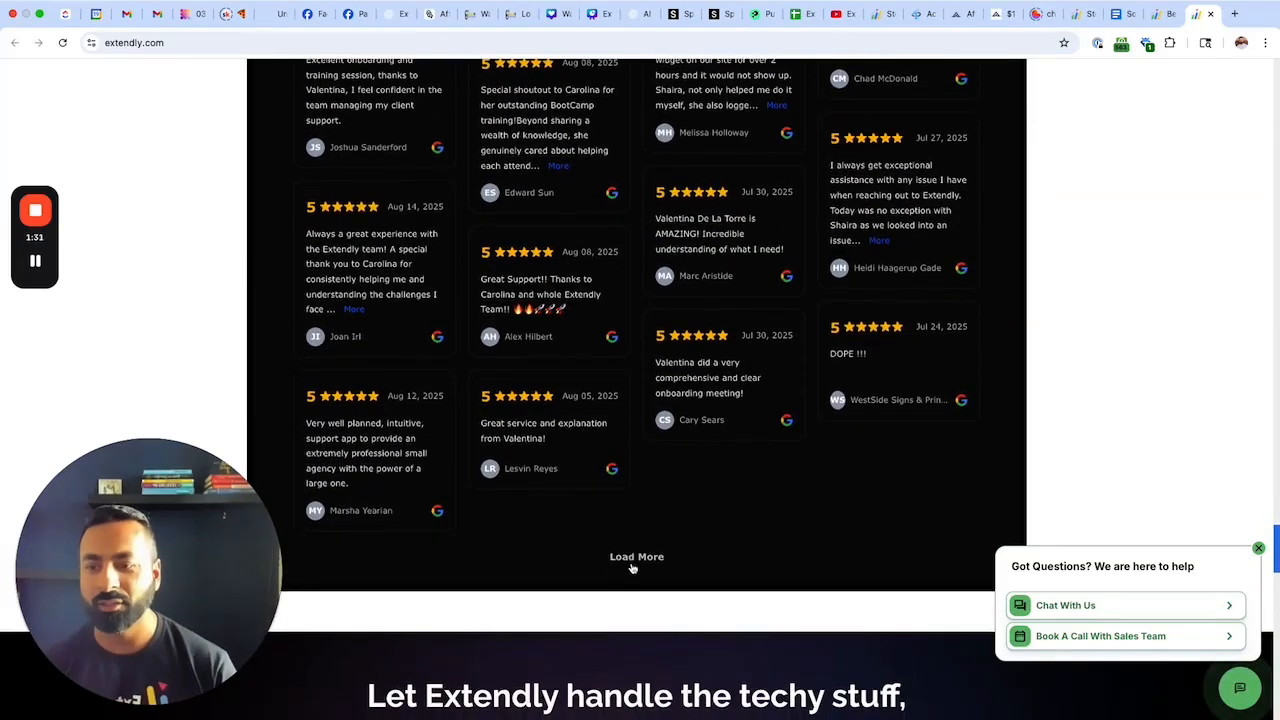
- Load more reviews in the live Extendly reviews widget
{"action": "left_click", "coordinate": [637, 556]}
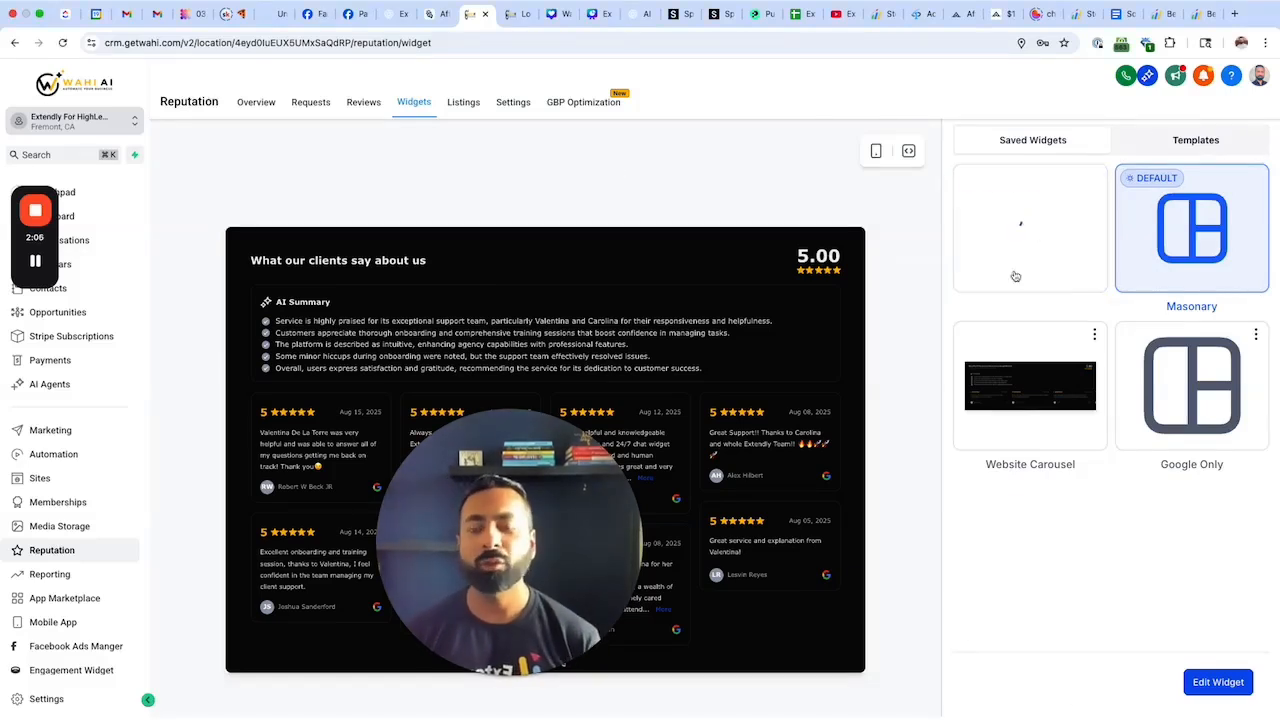
- Create a new reviews widget with AI Summary toggled back on, keeping the Short type
{"action": "left_click", "coordinate": [1218, 681]}
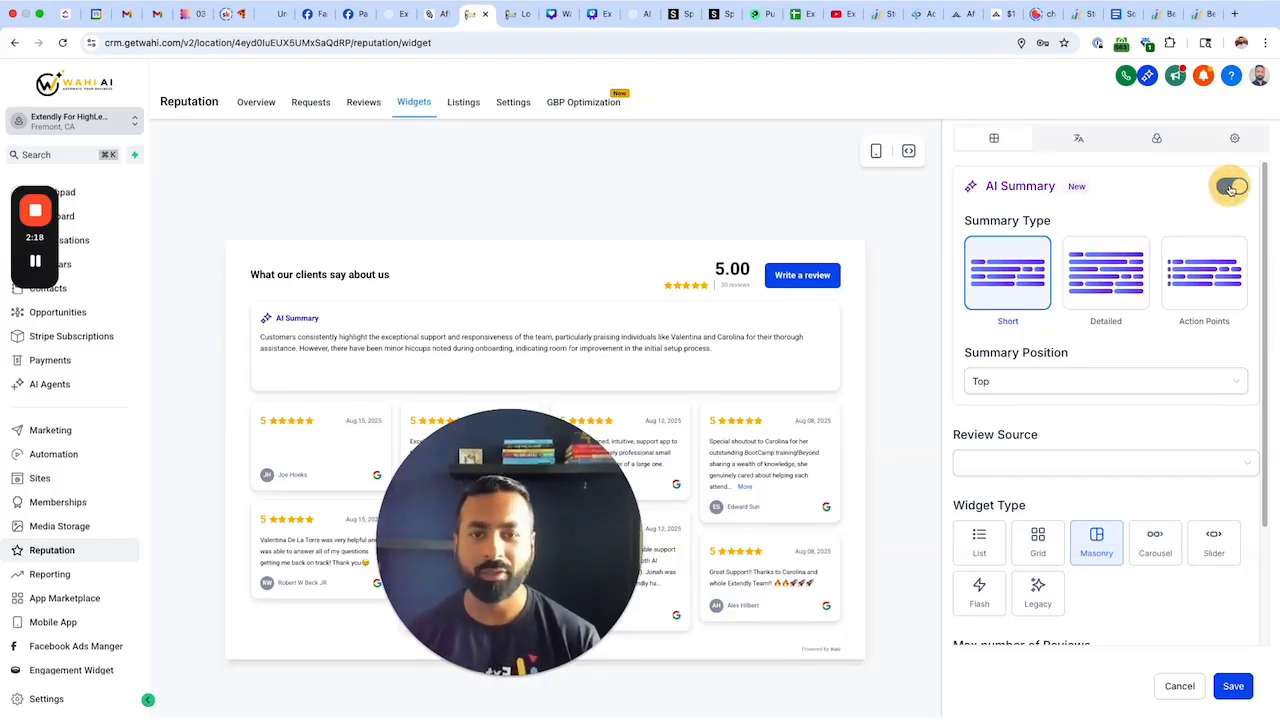
{"action": "left_click", "coordinate": [1230, 187]}
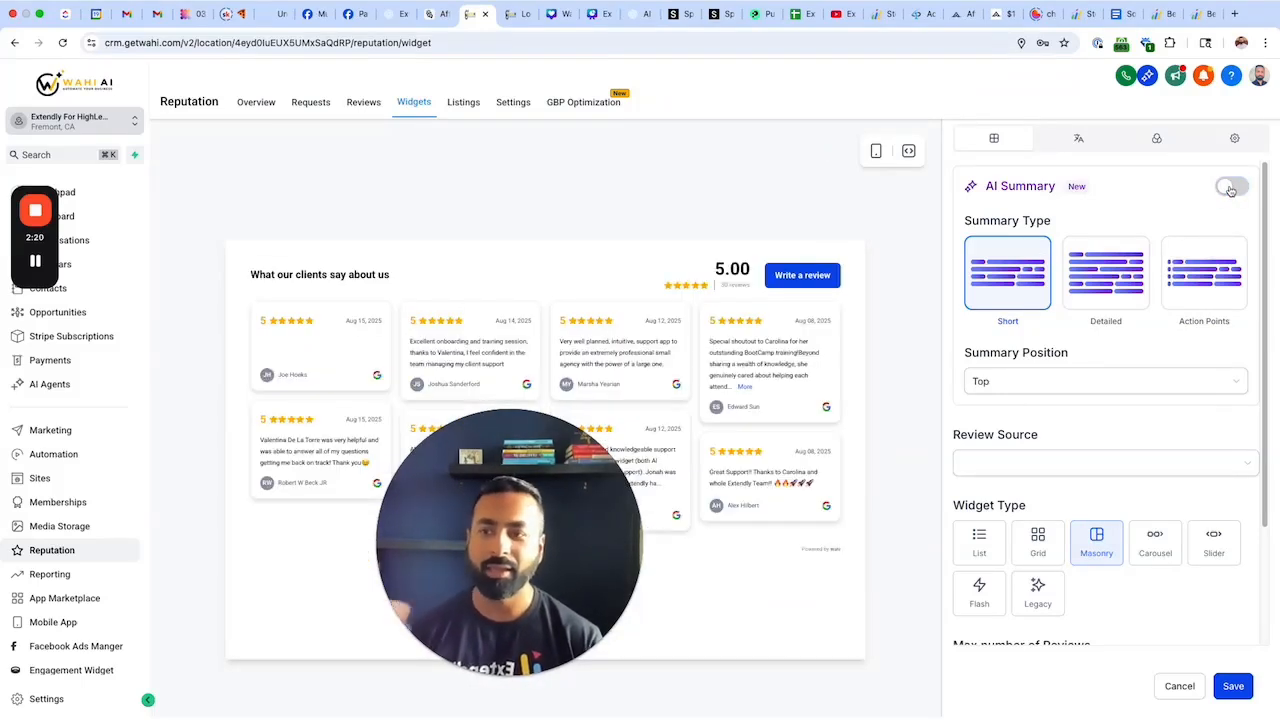
{"action": "left_click", "coordinate": [1230, 187]}
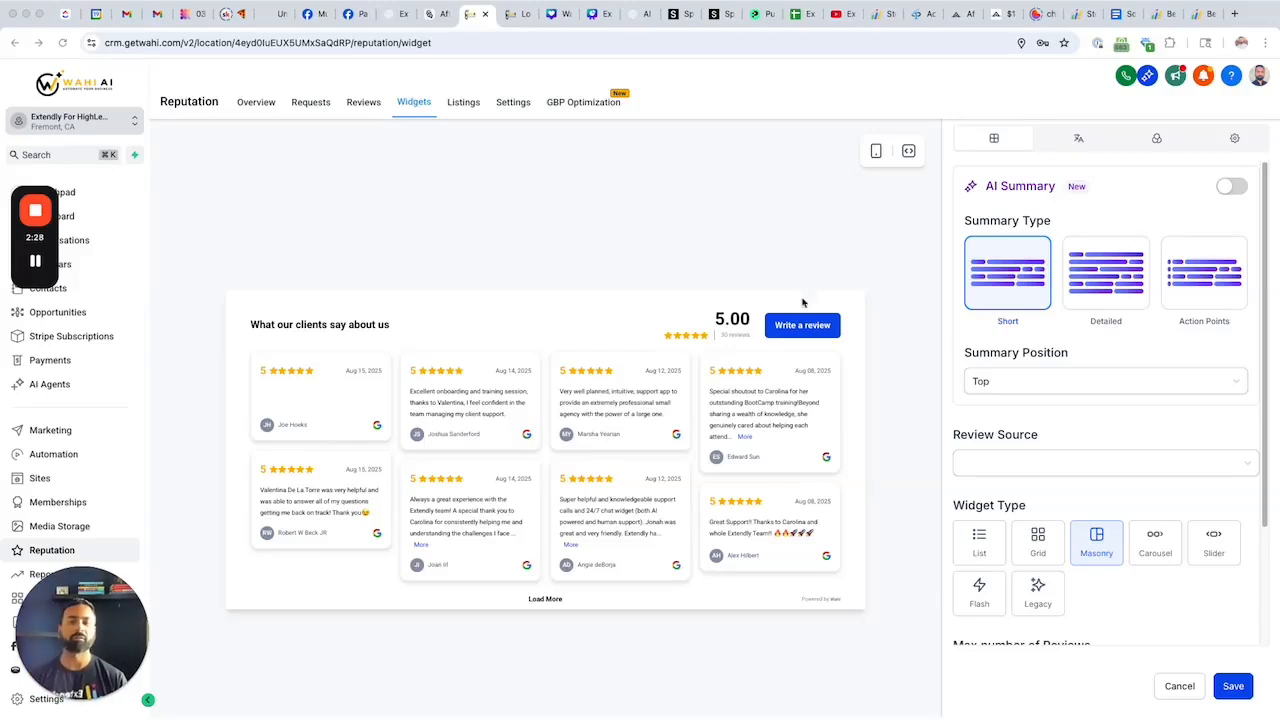
{"action": "left_click", "coordinate": [1231, 187]}
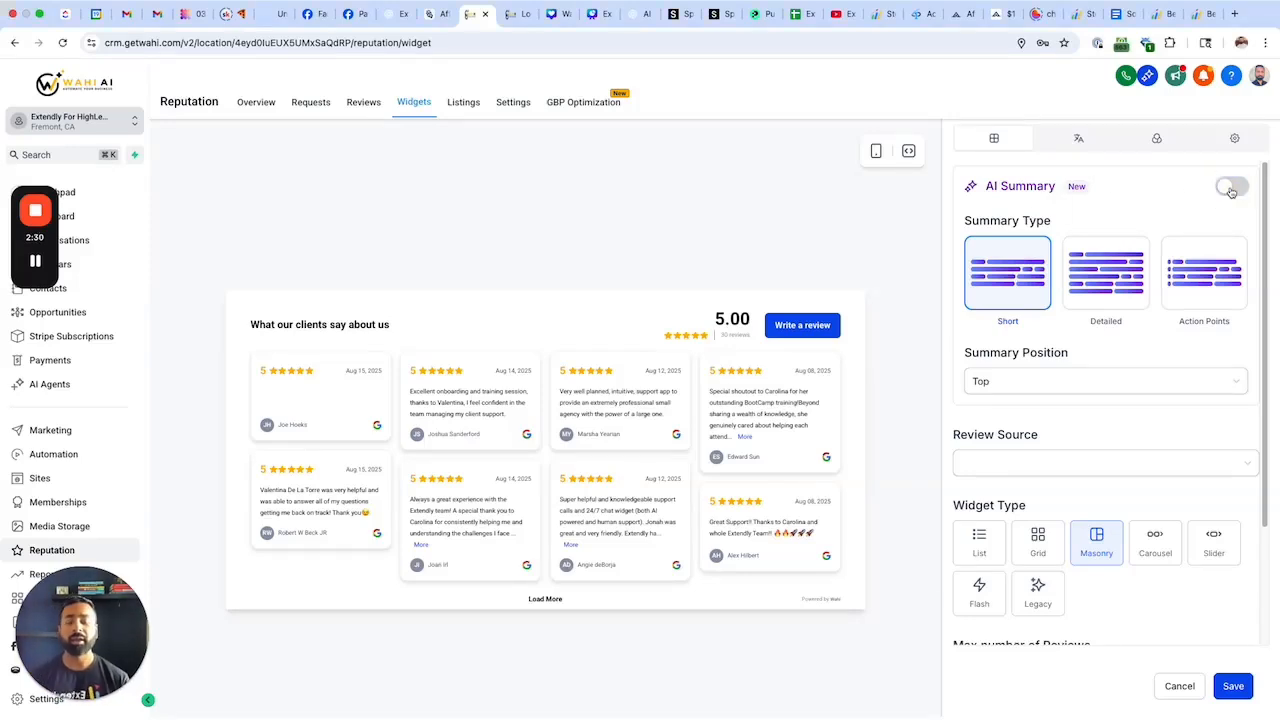
{"action": "left_click", "coordinate": [1231, 187]}
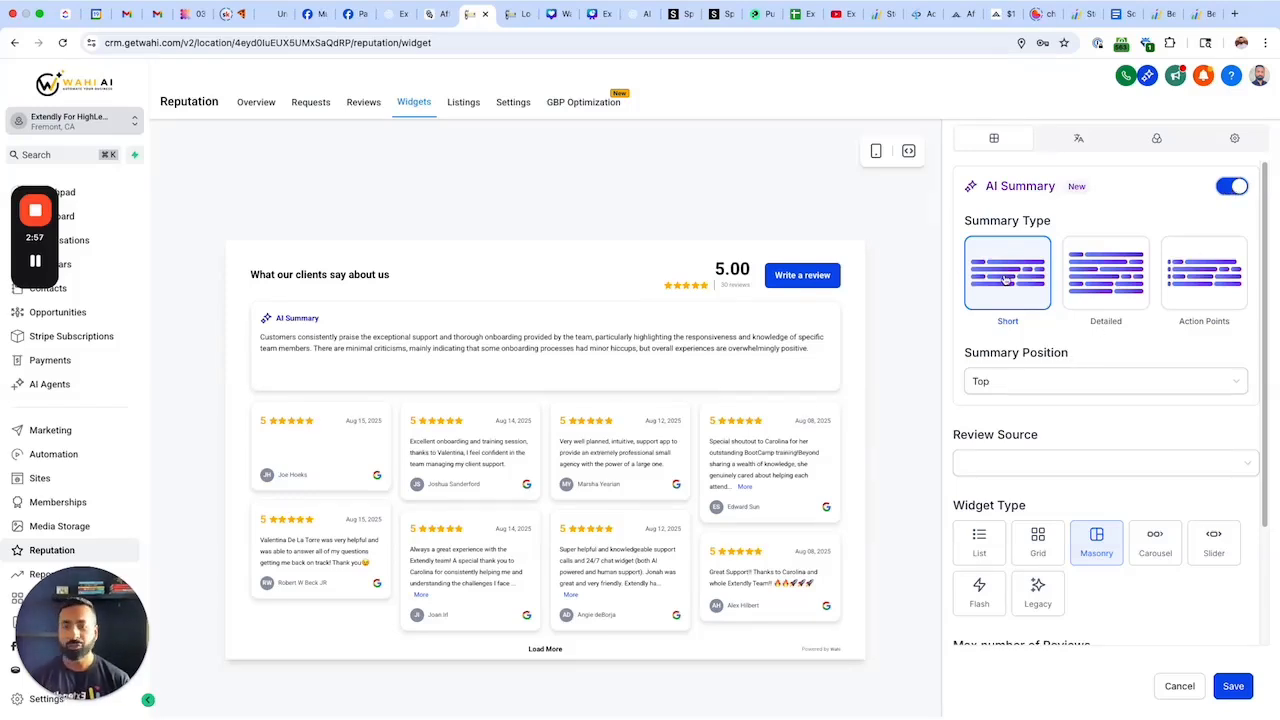
- Set the AI Summary type to Action Points, shown as bulleted points
{"action": "left_click", "coordinate": [1105, 273]}
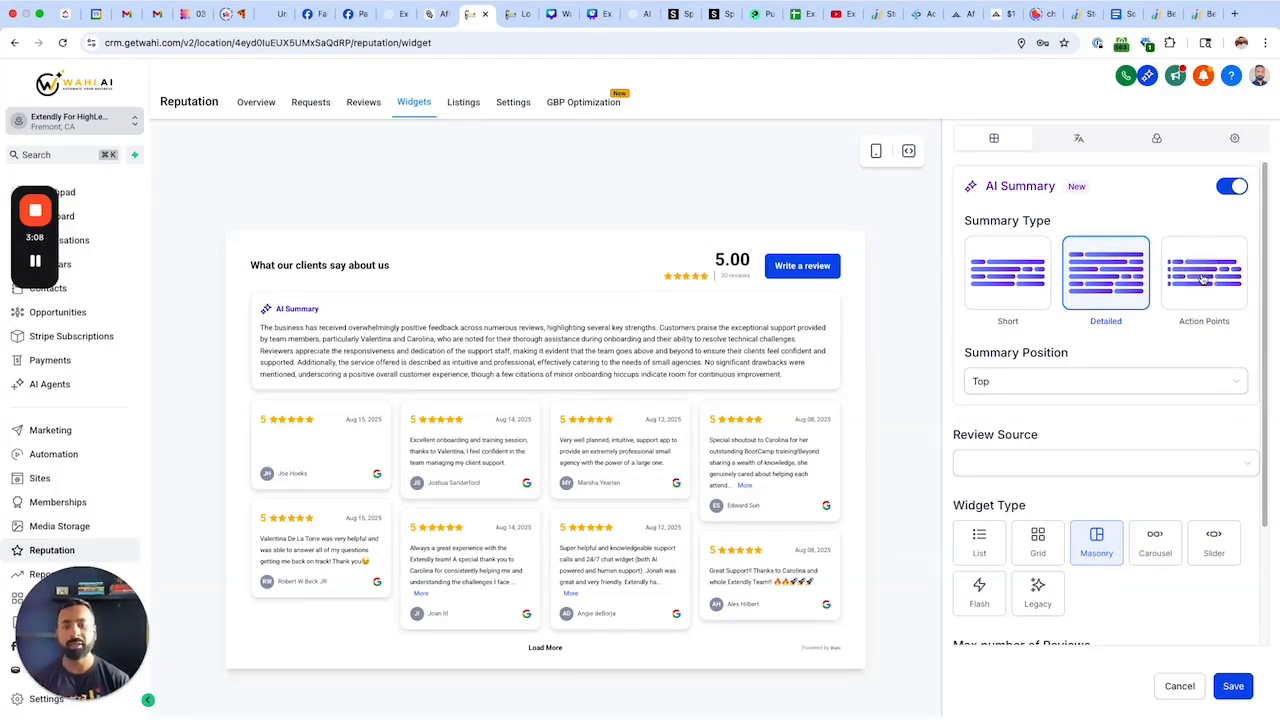
{"action": "left_click", "coordinate": [1204, 272]}
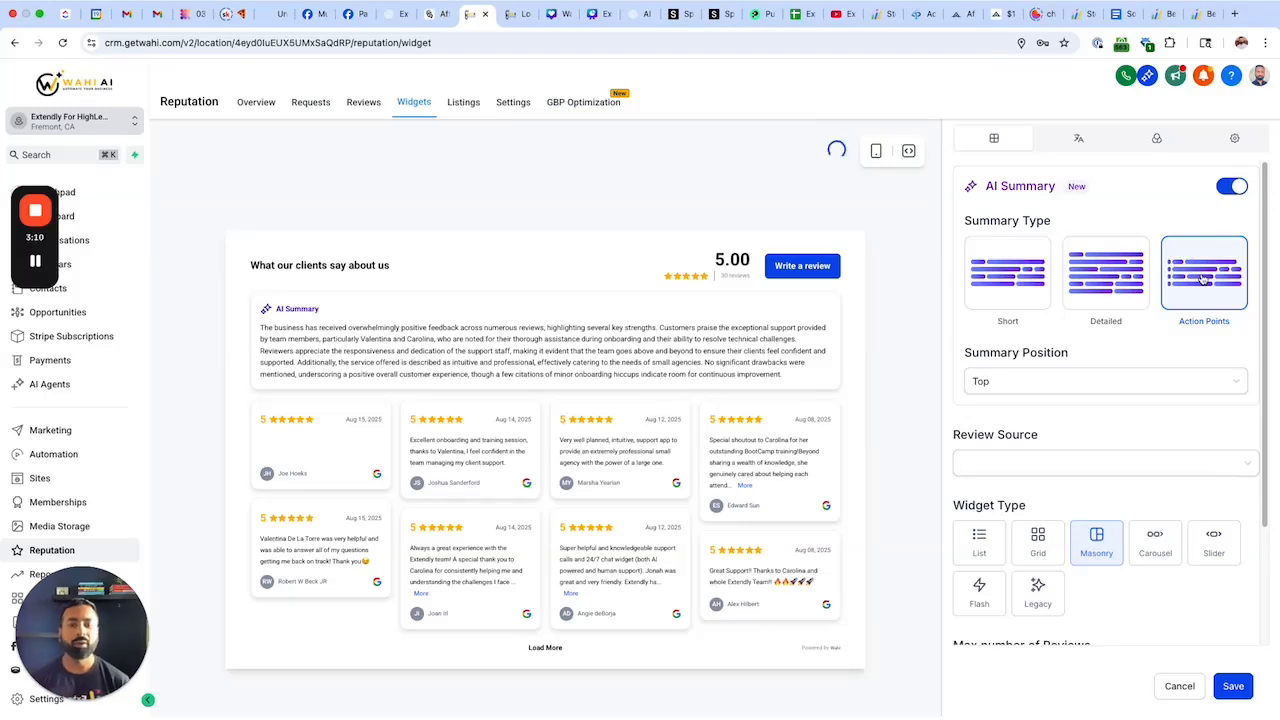
{"action": "left_click", "coordinate": [1204, 272]}
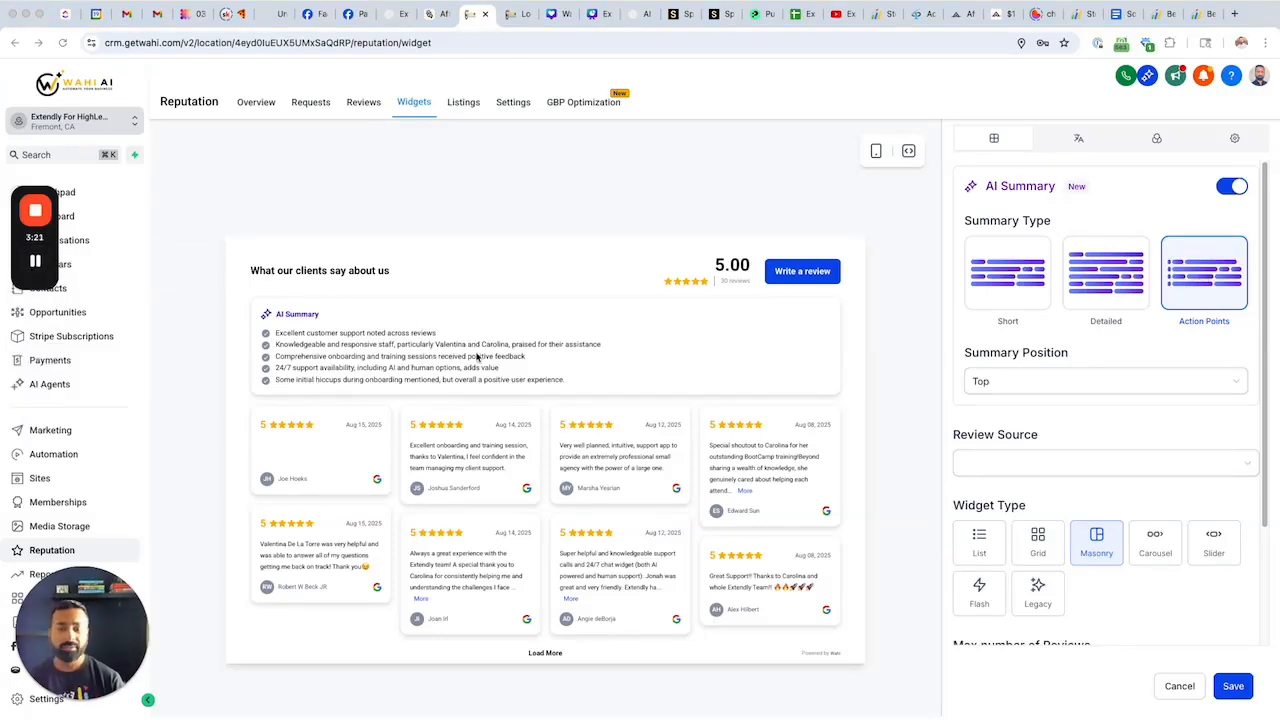
{"action": "mouse_move", "coordinate": [1116, 380]}
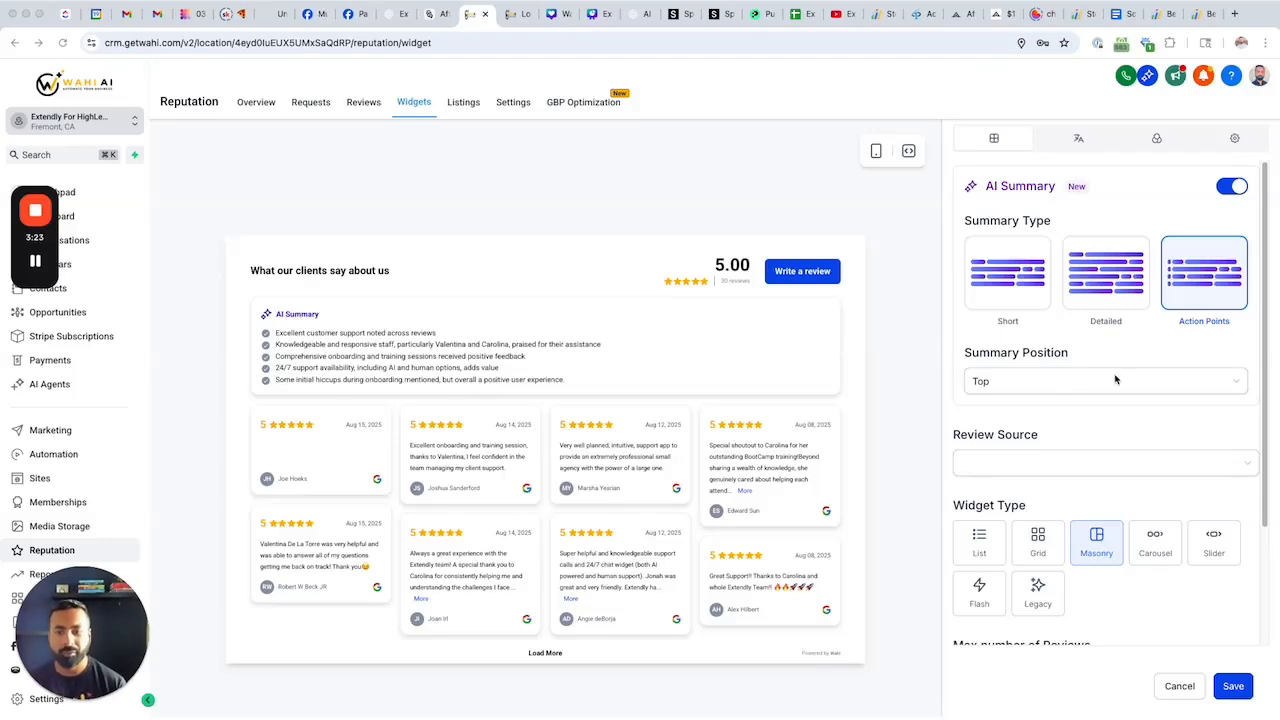
- Set Review Source to All Google pages and try List, Carousel, then Flash layouts
{"action": "left_click", "coordinate": [1100, 381]}
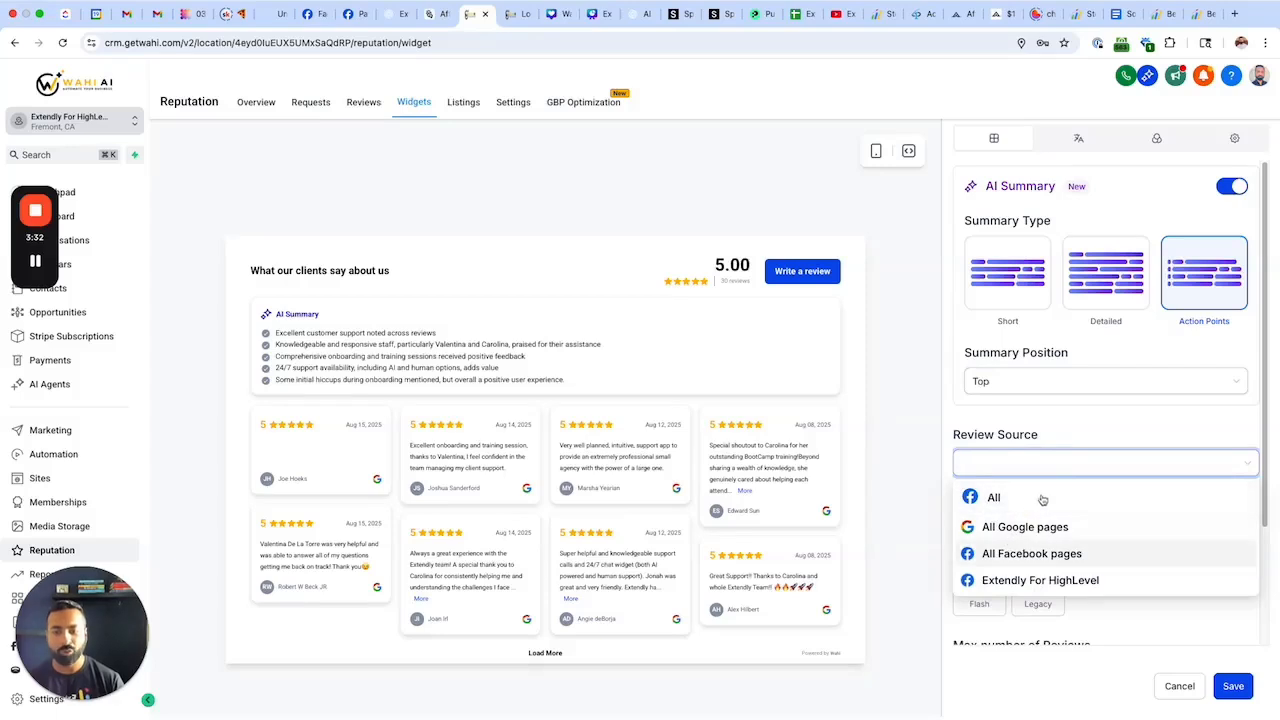
{"action": "left_click", "coordinate": [1025, 527]}
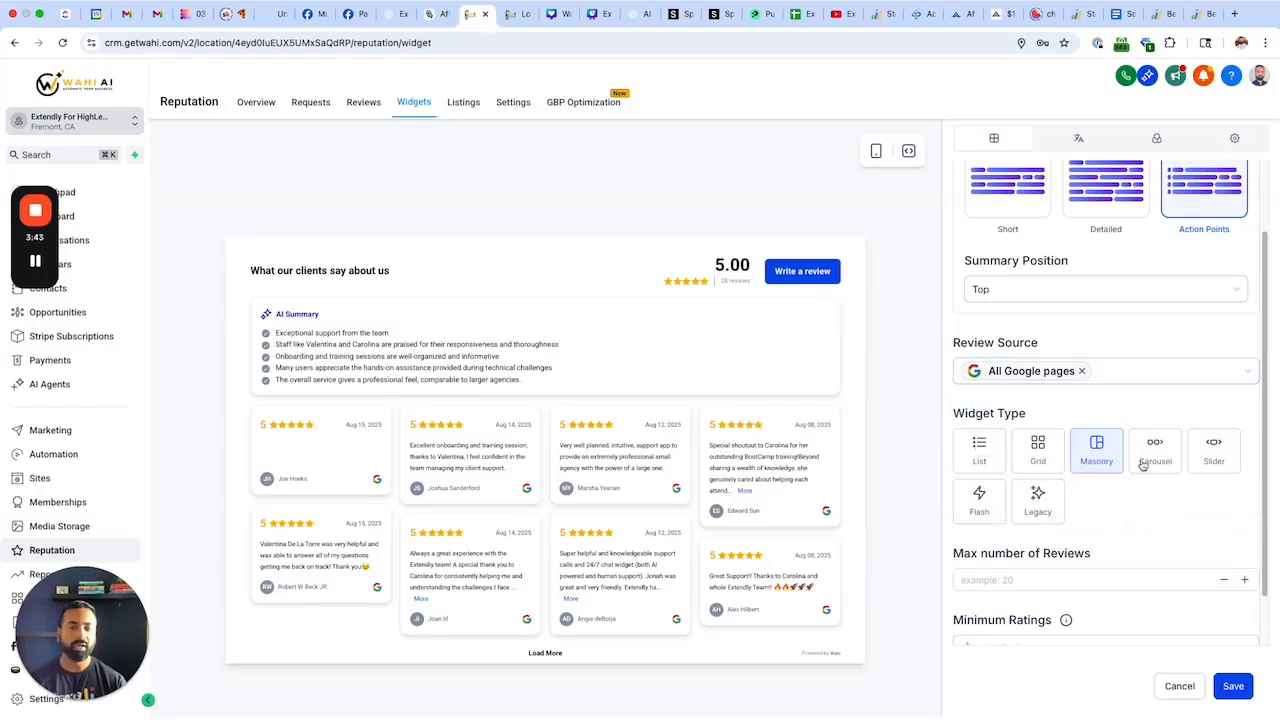
{"action": "left_click", "coordinate": [979, 450]}
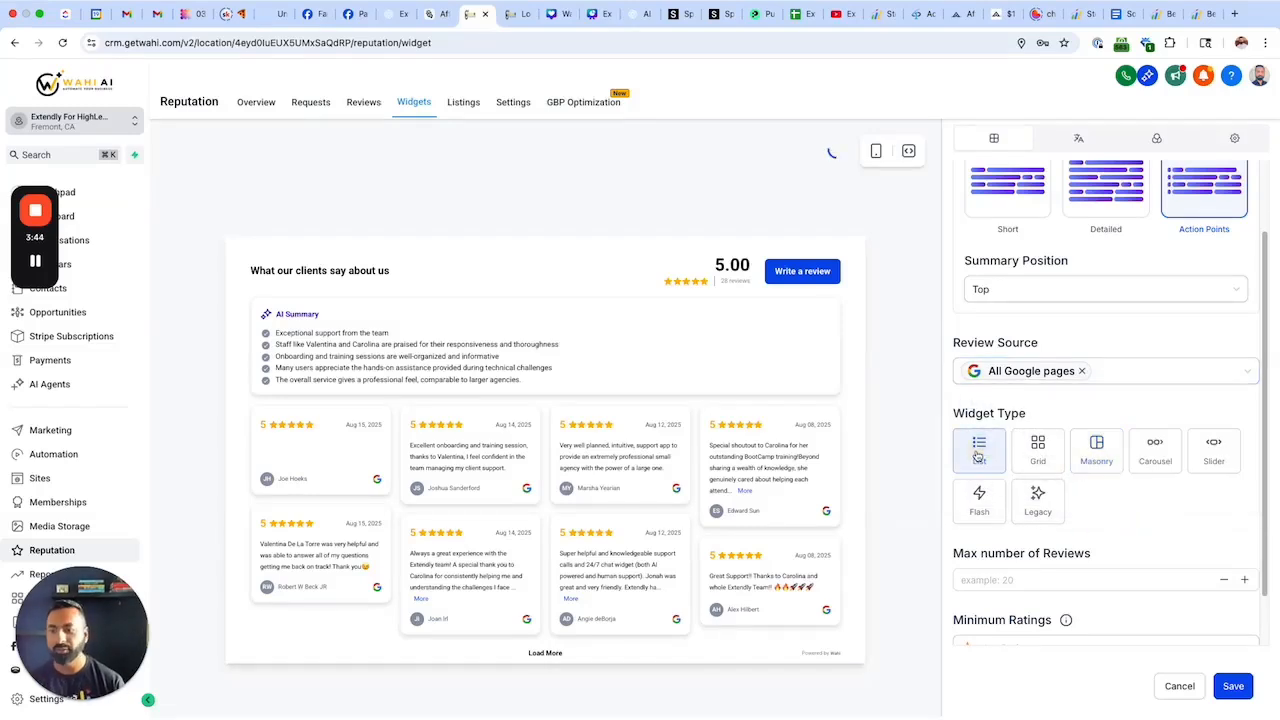
{"action": "left_click", "coordinate": [979, 450]}
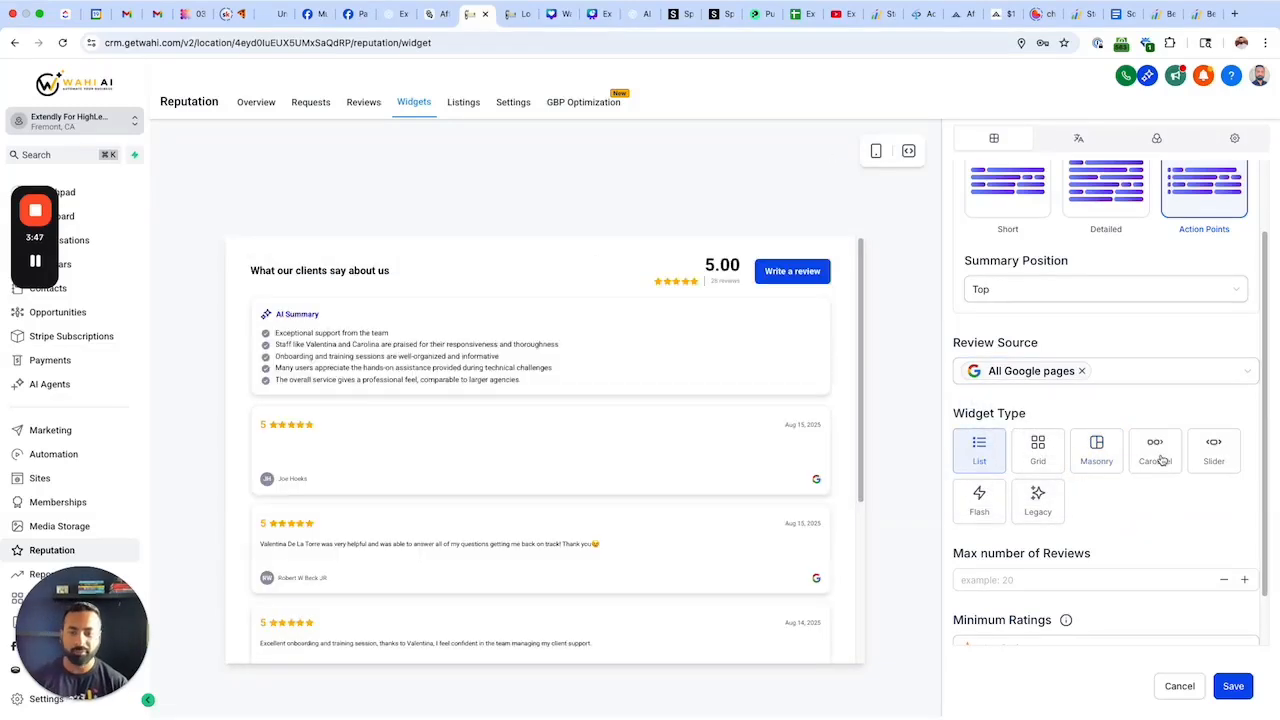
{"action": "left_click", "coordinate": [1155, 450]}
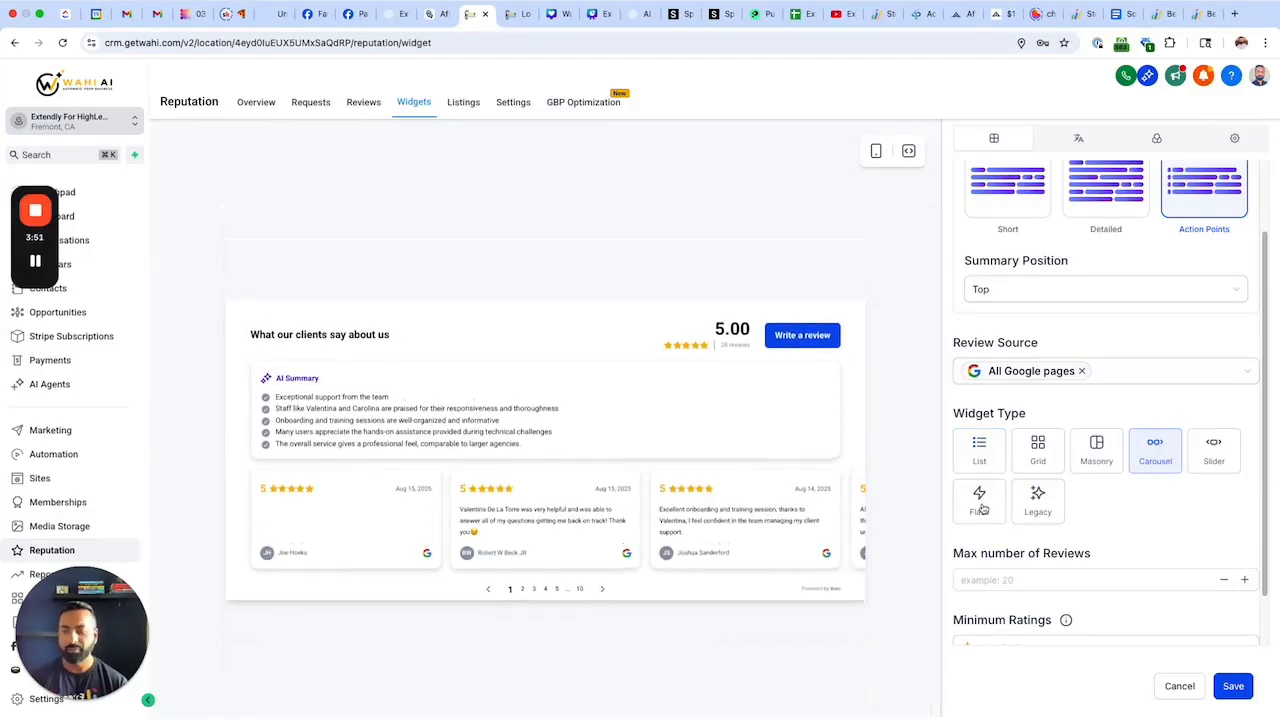
{"action": "left_click", "coordinate": [979, 501]}
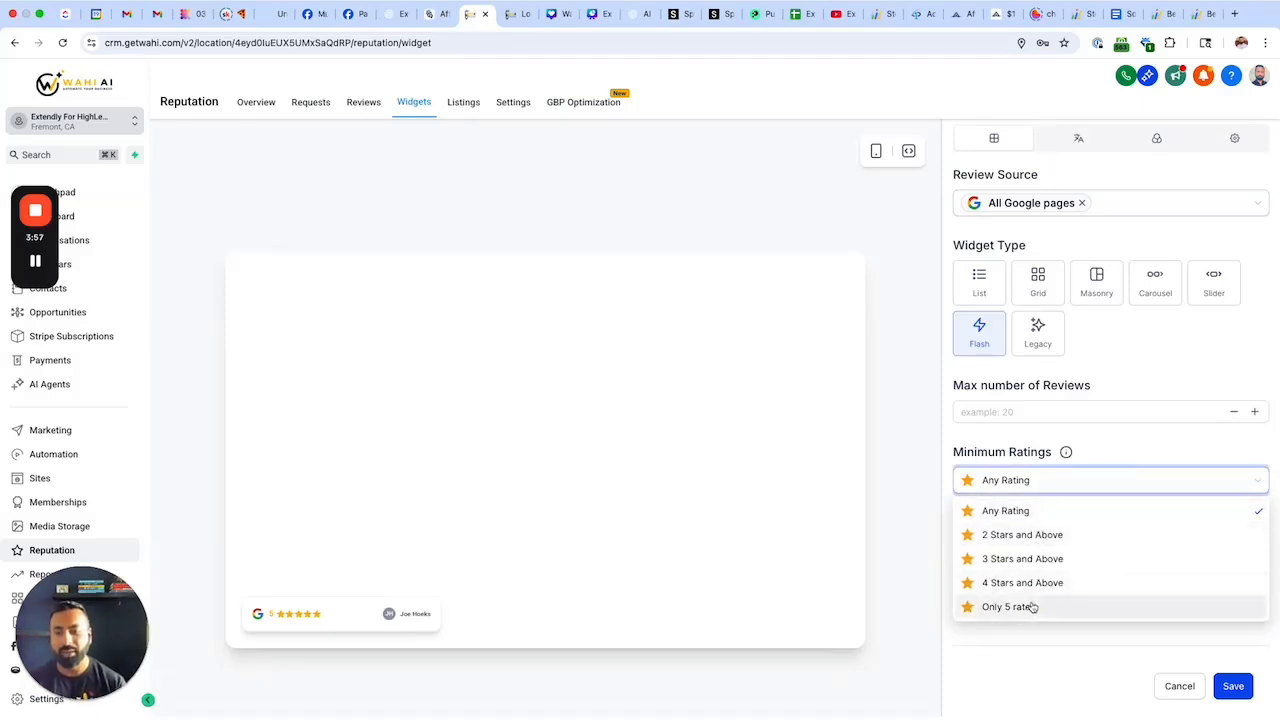
- Set Minimum Ratings to Only 5 rated and switch the widget to the Grid layout
{"action": "left_click", "coordinate": [1008, 606]}
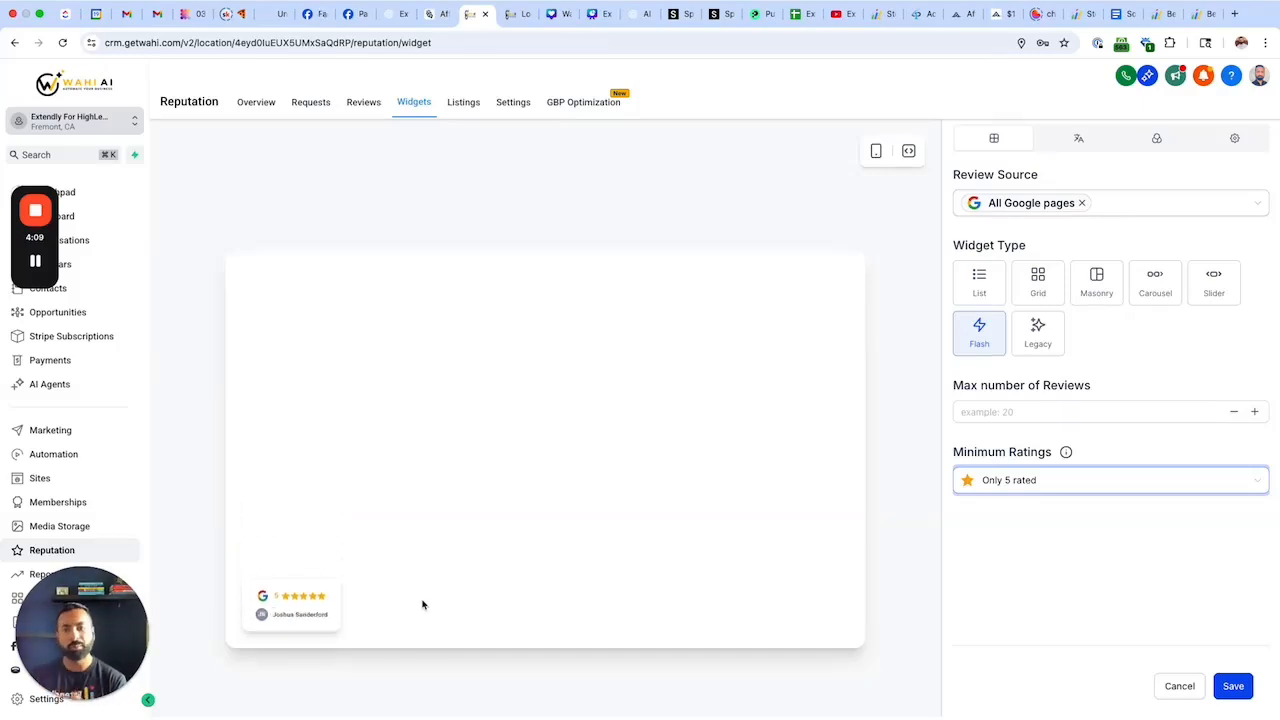
{"action": "left_click", "coordinate": [1037, 283]}
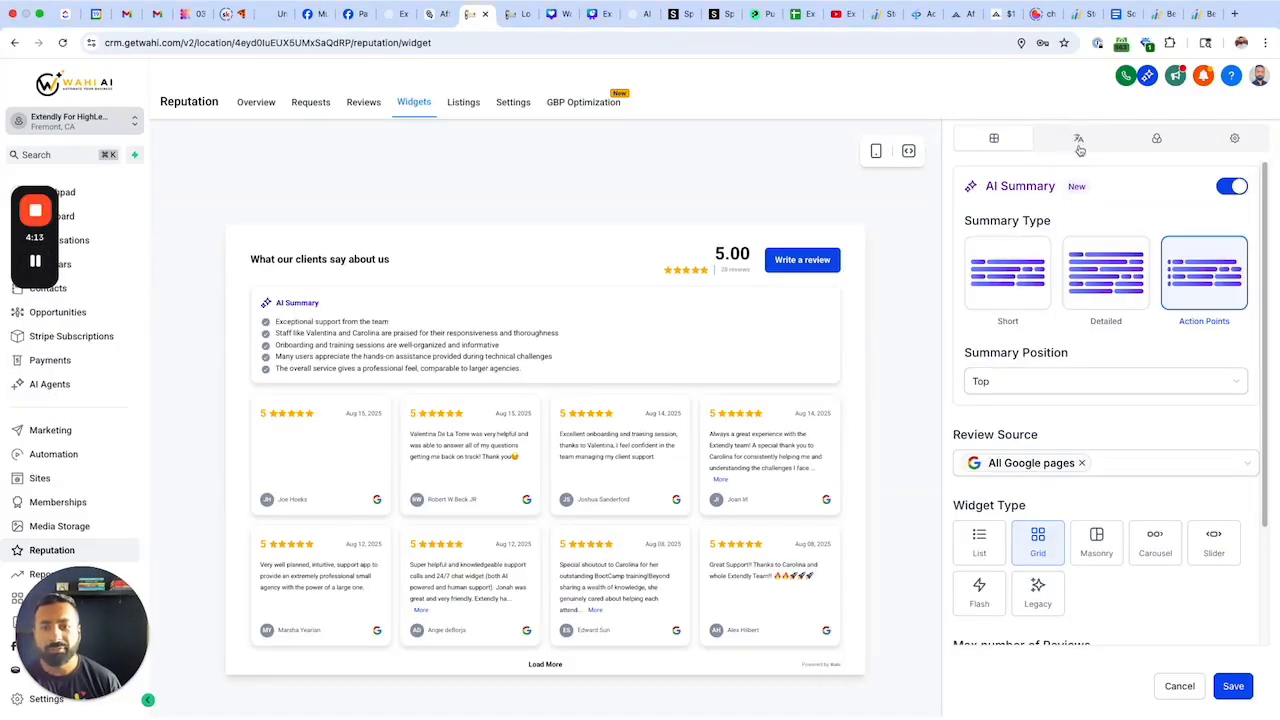
{"action": "left_click", "coordinate": [1078, 138]}
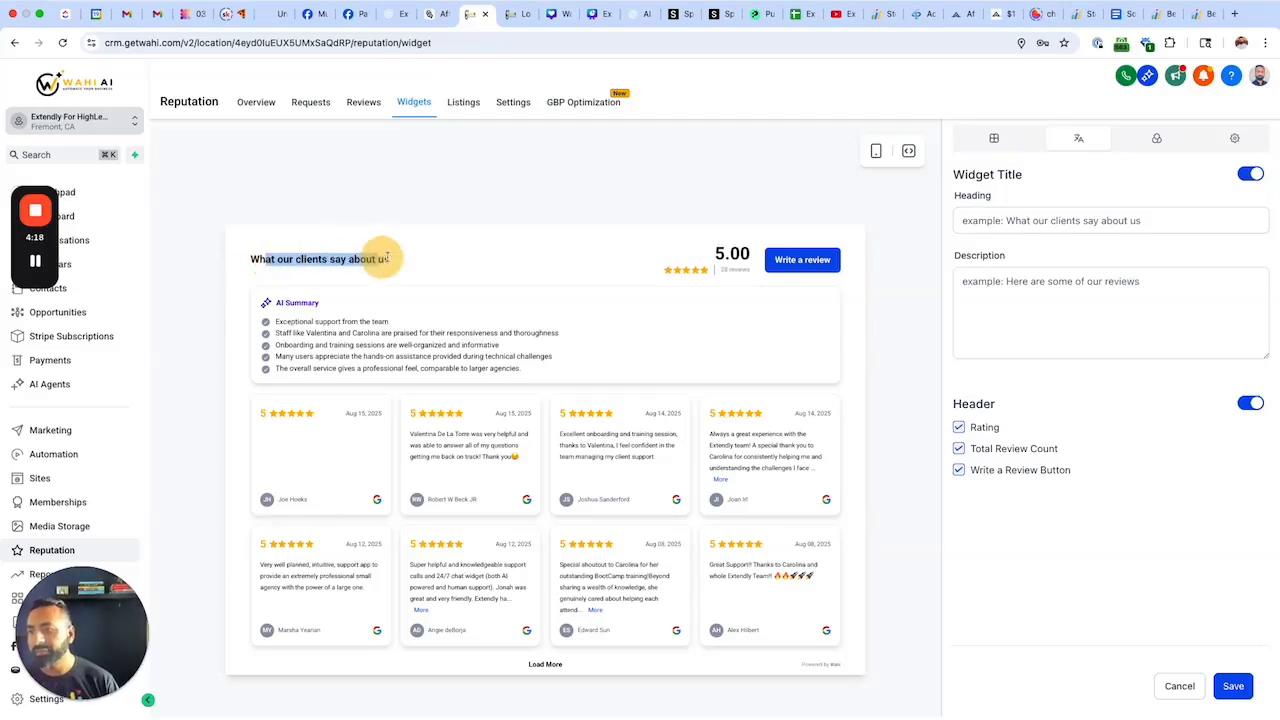
- Enter heading 'Need more proof?' and description 'check out what our customers are saying'
{"action": "left_click", "coordinate": [1110, 220]}
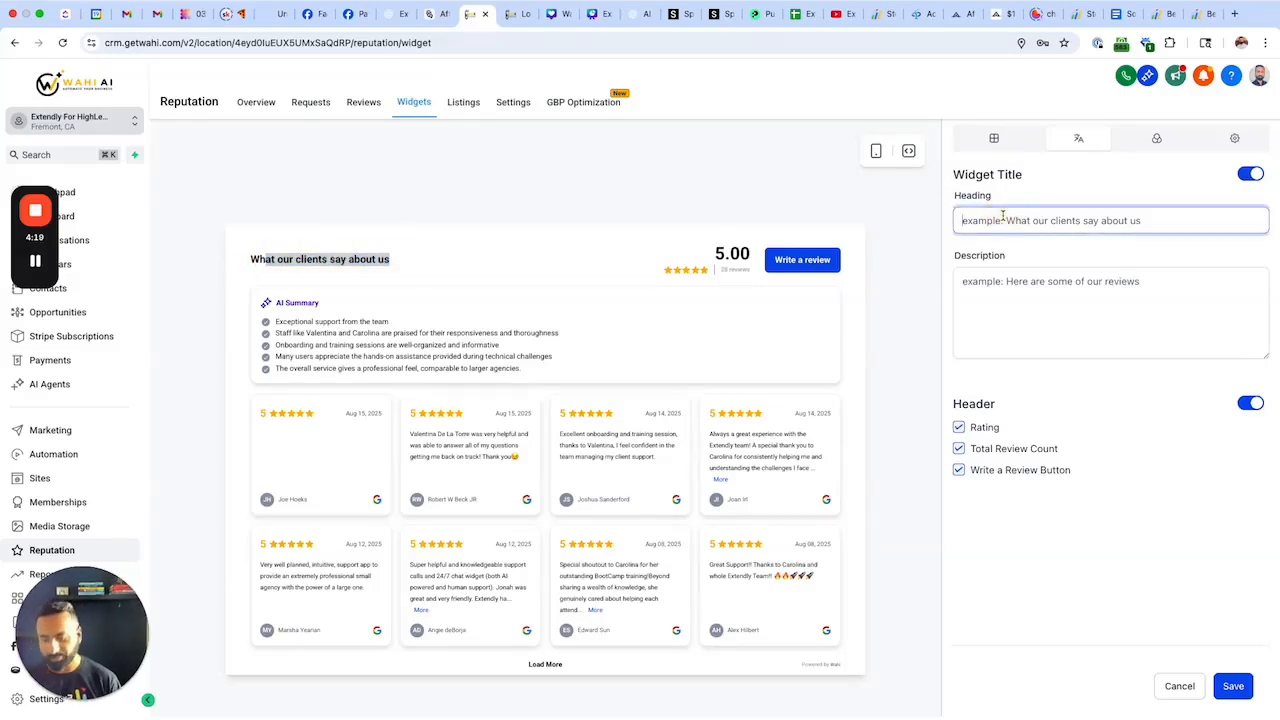
{"action": "type", "text": "Need more"}
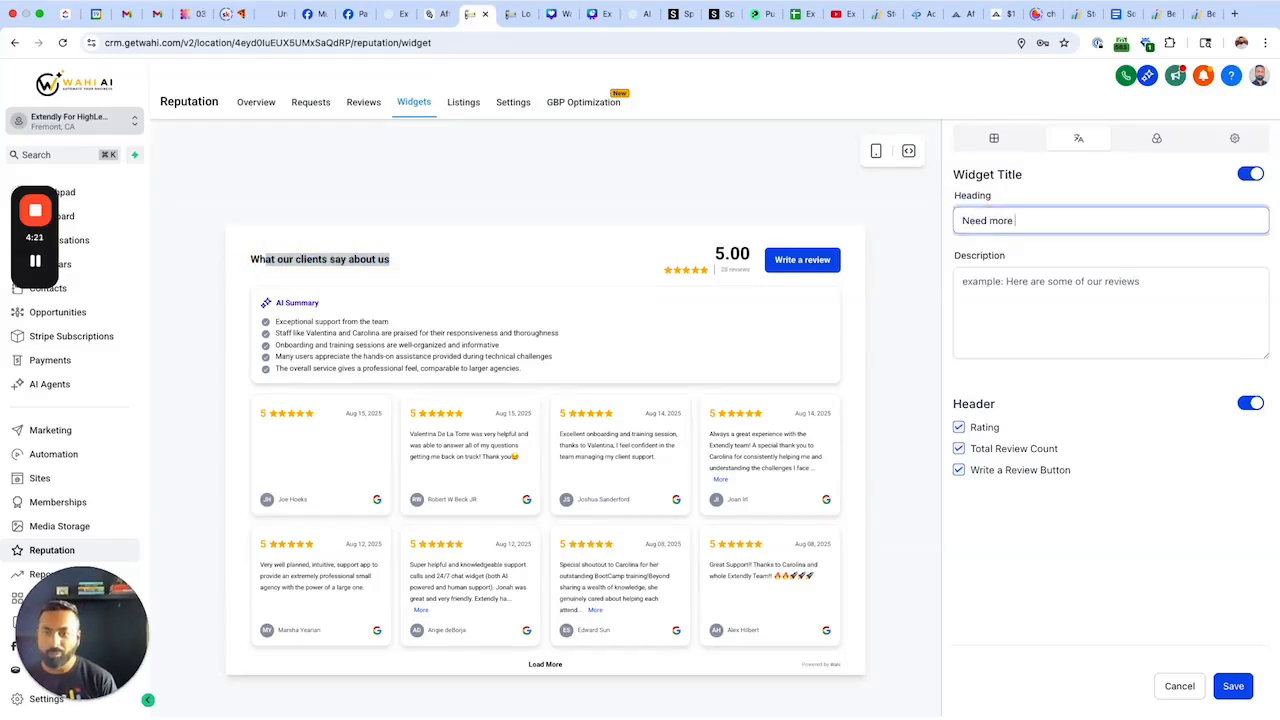
{"action": "type", "text": "proof?"}
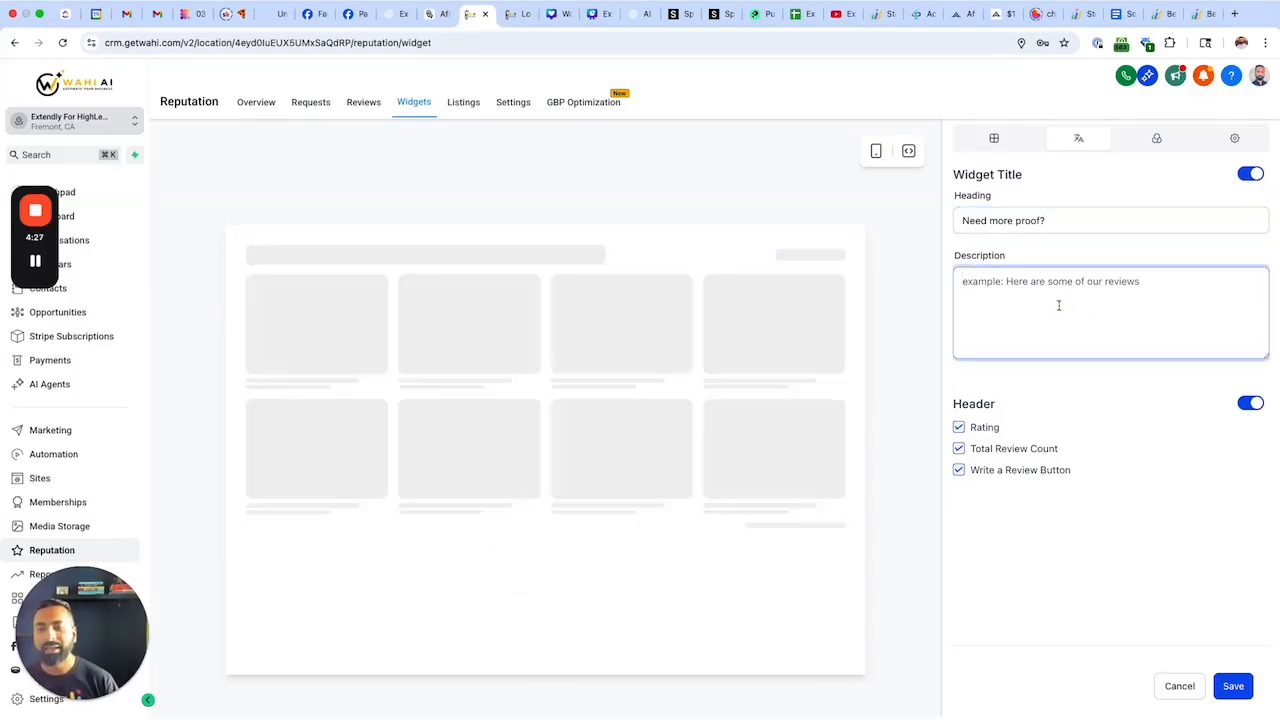
{"action": "type", "text": "check d"}
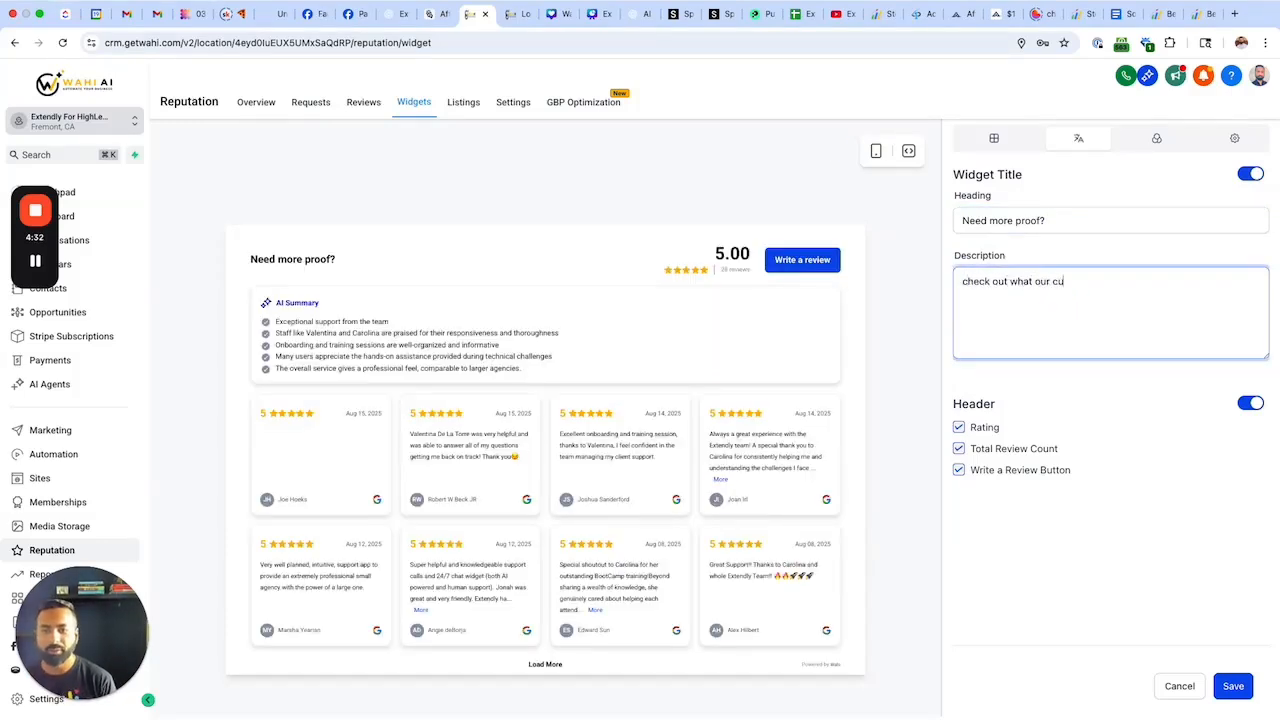
{"action": "type", "text": "stomers are sayi"}
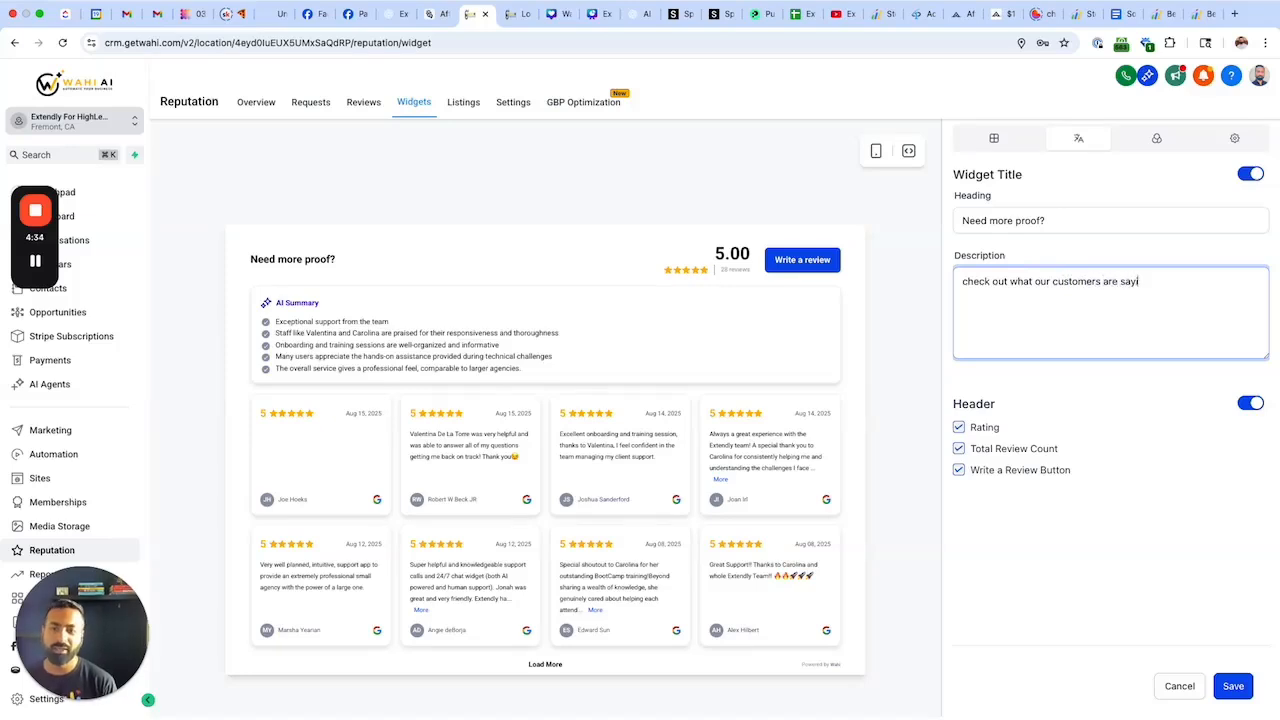
{"action": "type", "text": "ng"}
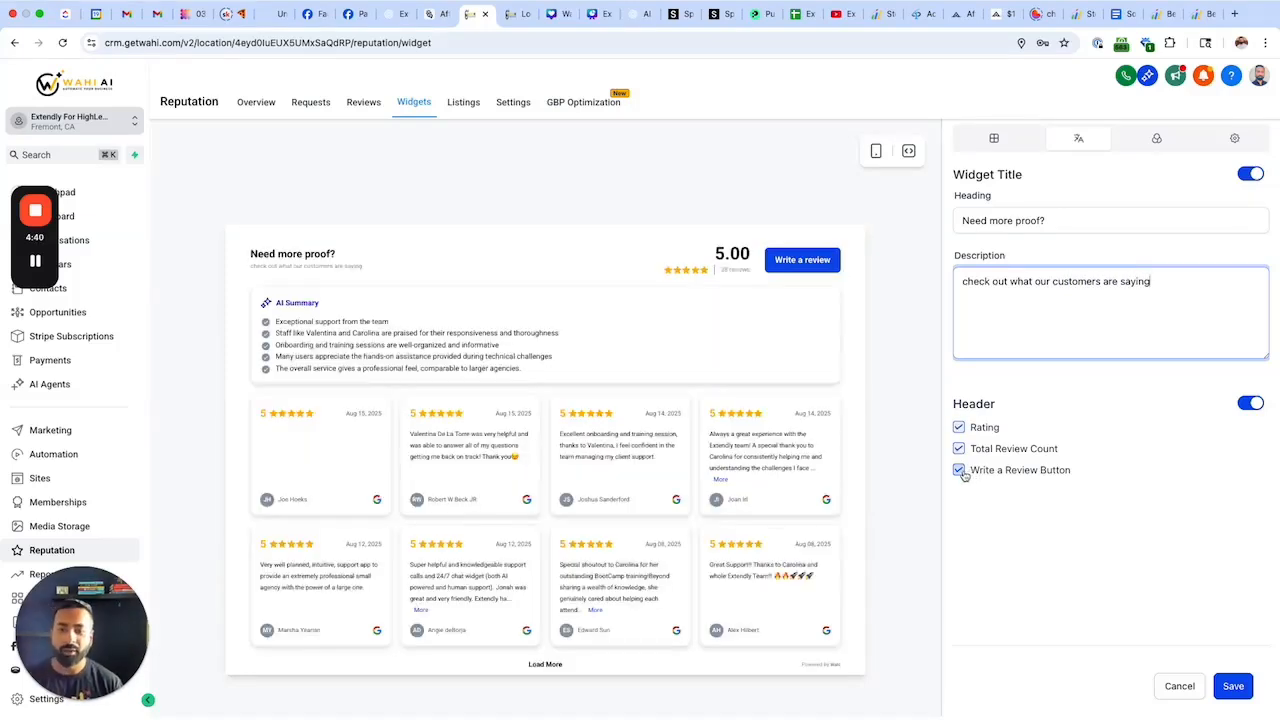
- Remove the write-a-review button and total review count from the header, keeping the rating
{"action": "left_click", "coordinate": [958, 470]}
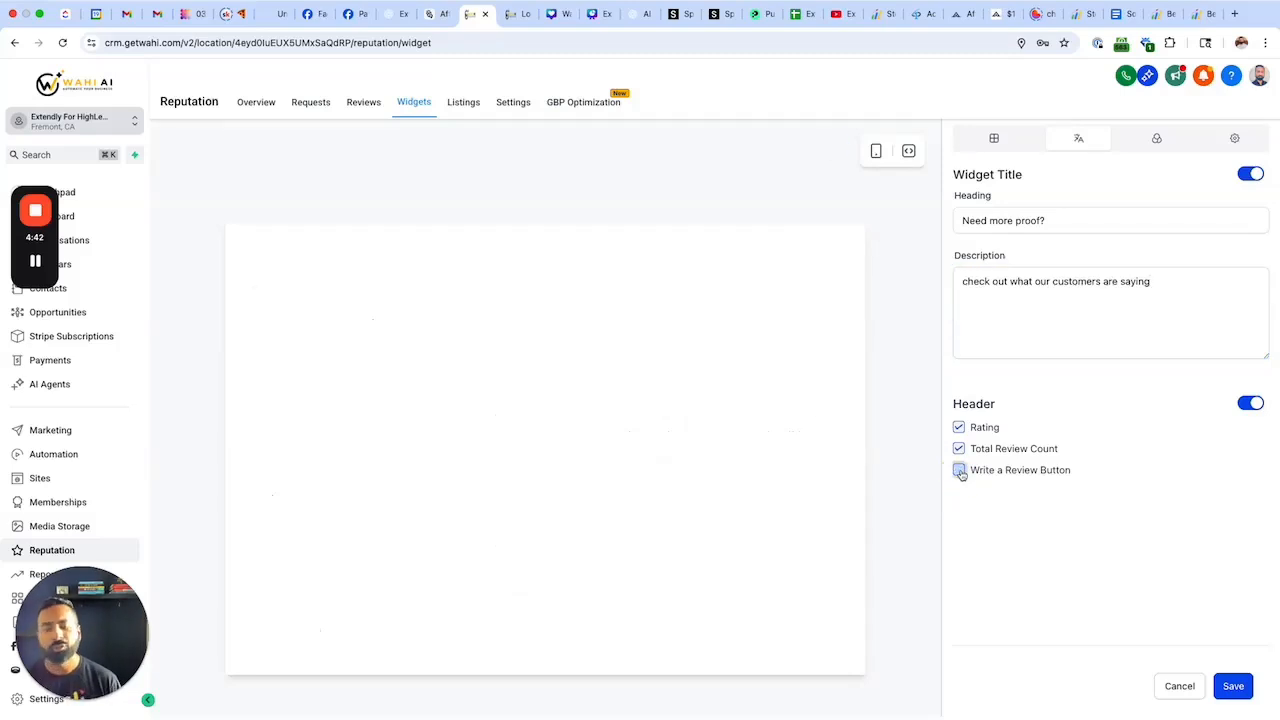
{"action": "left_click", "coordinate": [959, 470]}
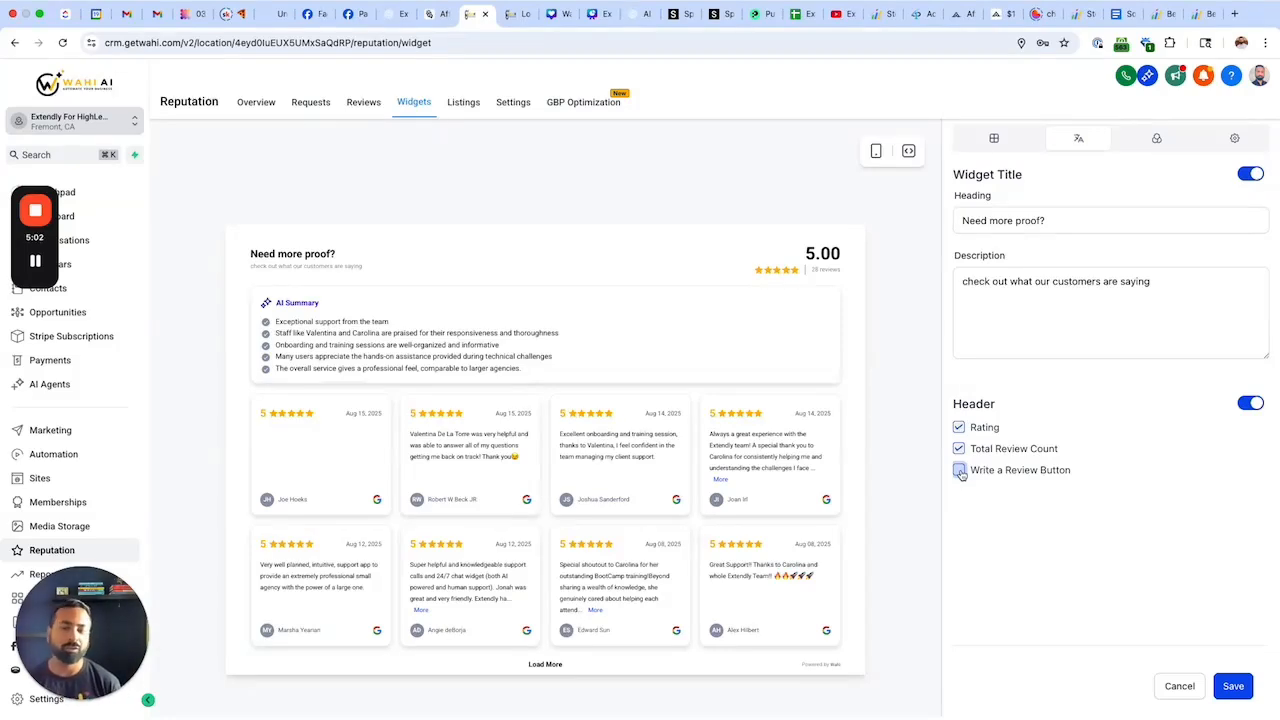
{"action": "left_click", "coordinate": [958, 469]}
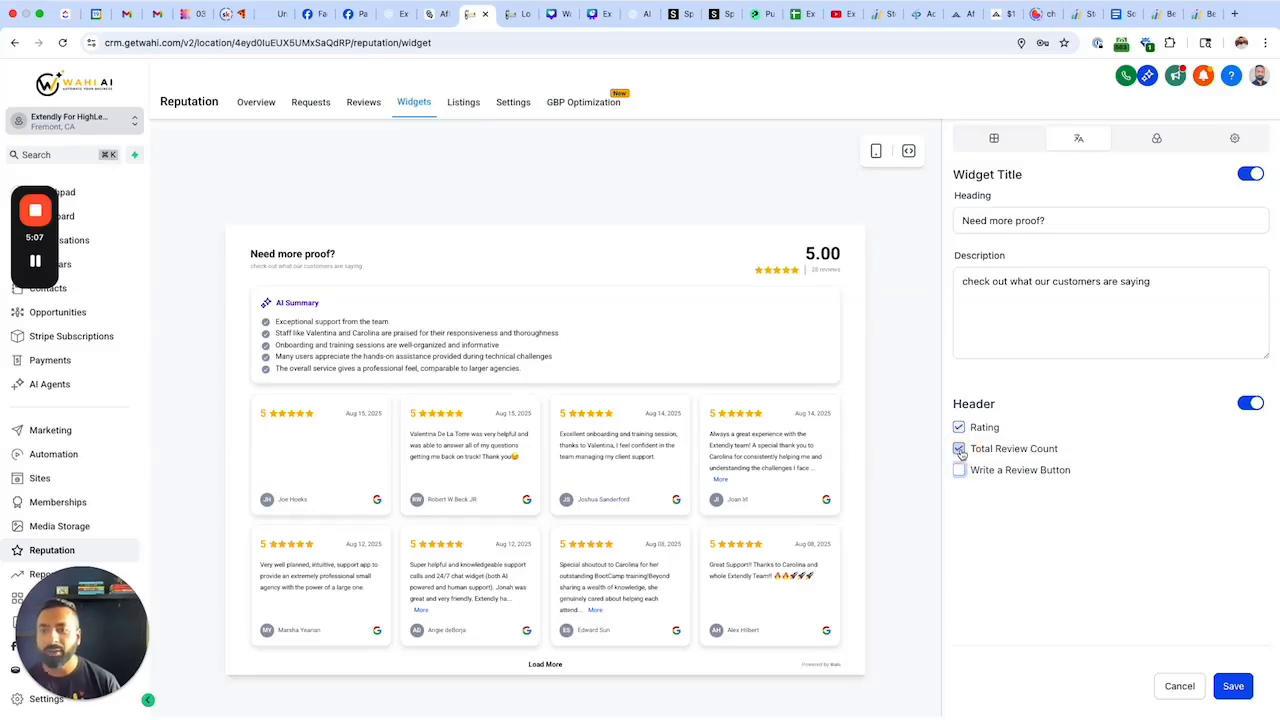
{"action": "left_click", "coordinate": [958, 448]}
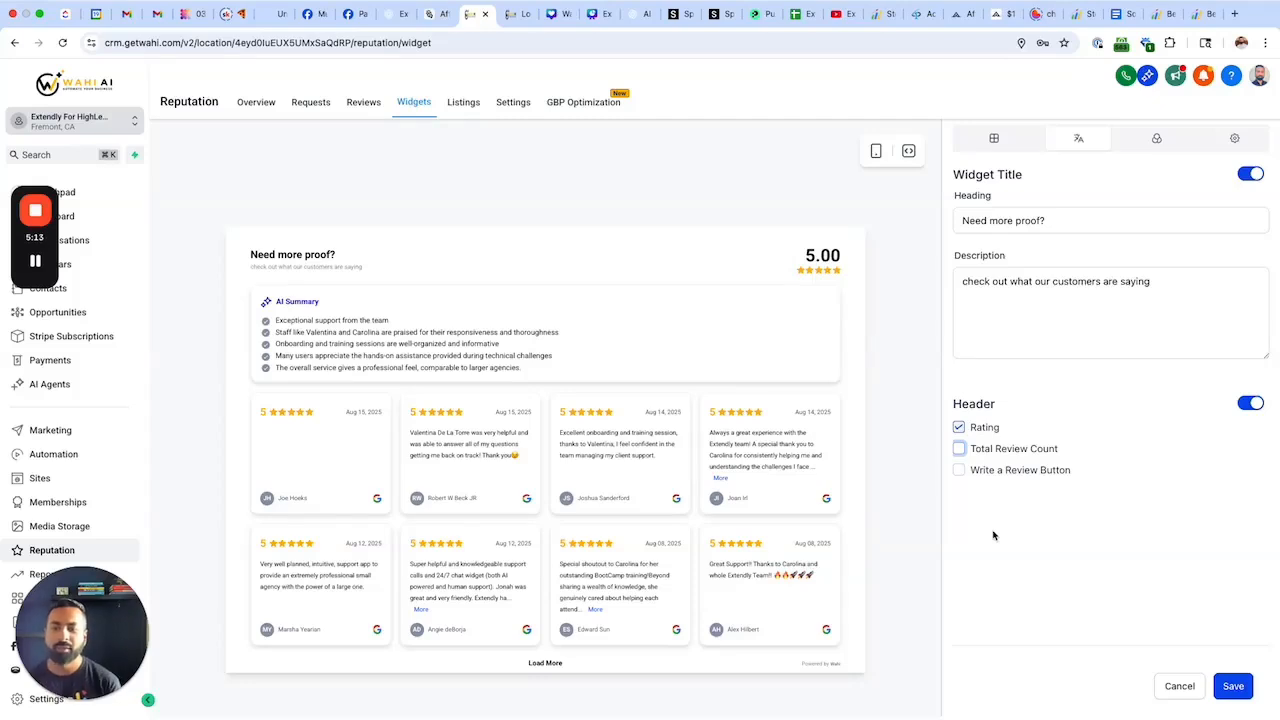
{"action": "mouse_move", "coordinate": [940, 420]}
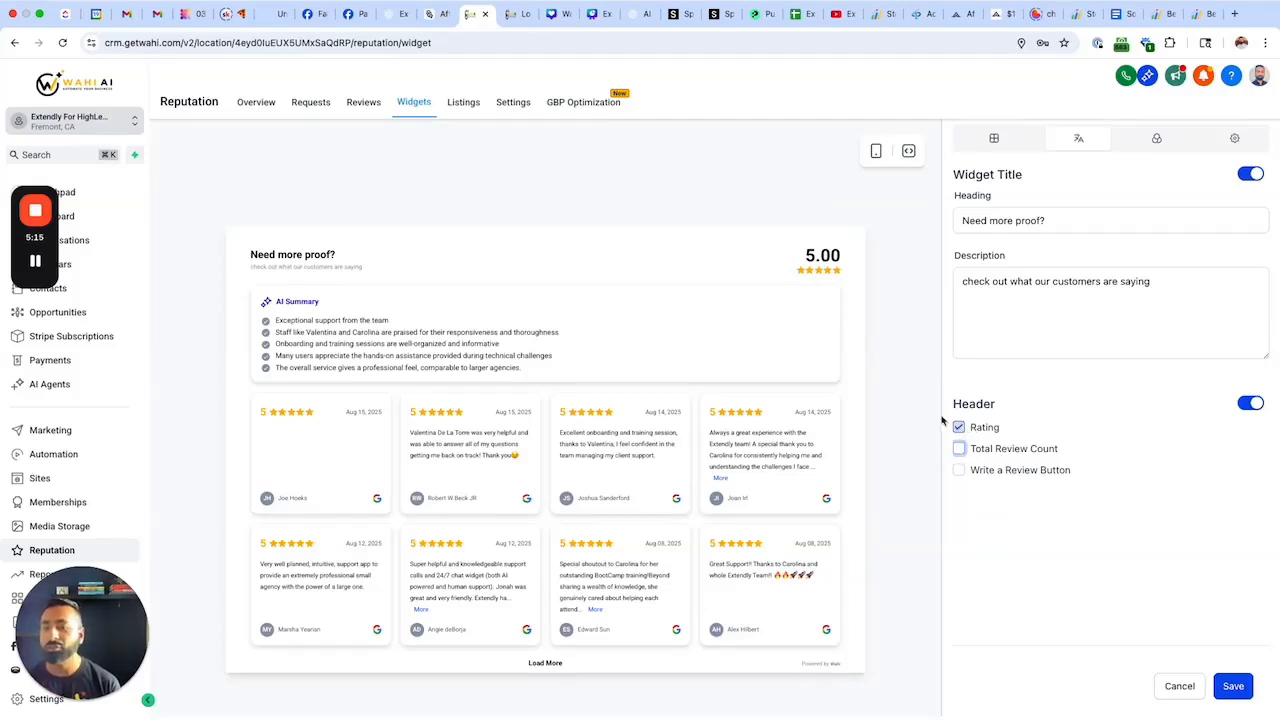
{"action": "mouse_move", "coordinate": [1204, 417]}
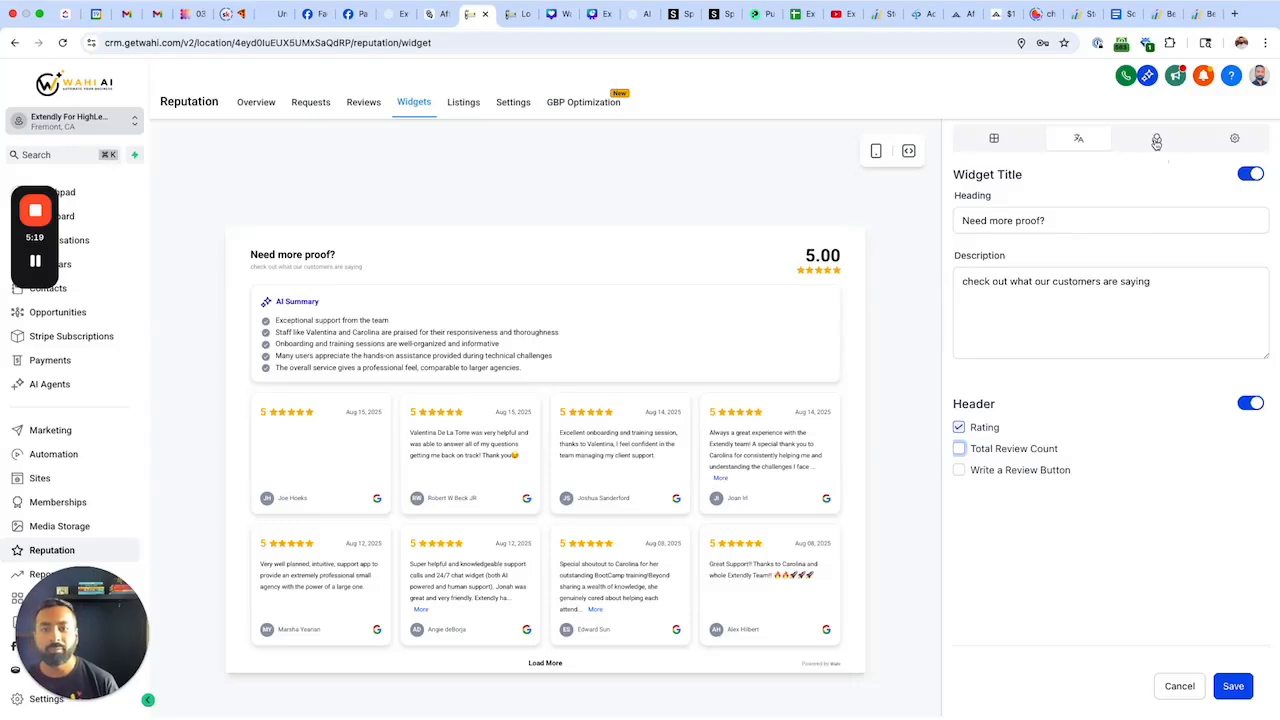
- Select the Dark theme in the Theme tab for a black background with light text
{"action": "left_click", "coordinate": [1156, 138]}
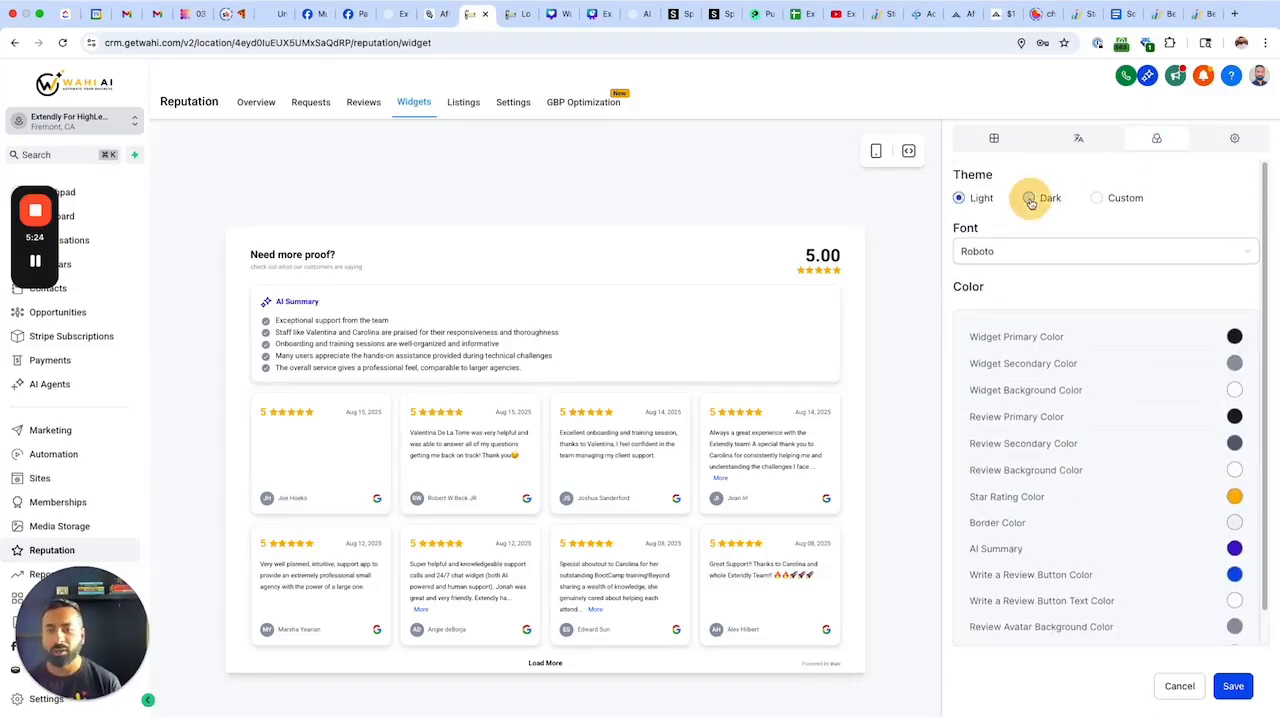
{"action": "left_click", "coordinate": [1029, 197]}
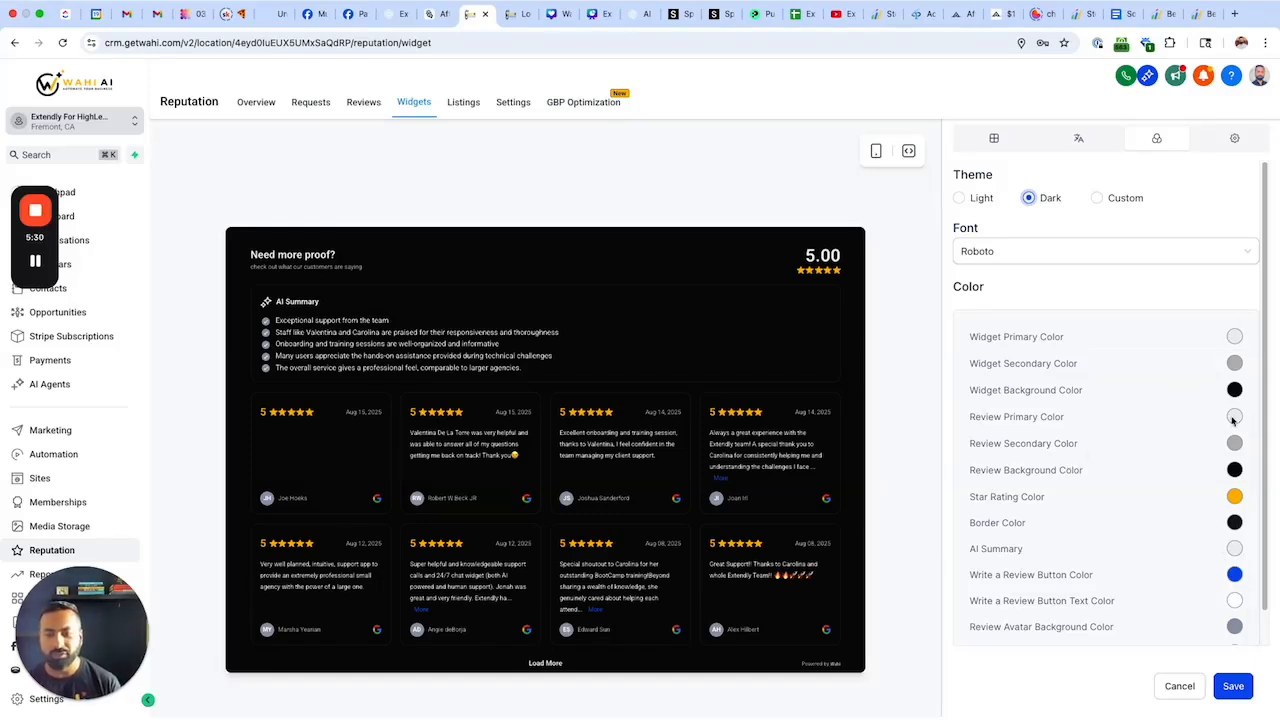
{"action": "mouse_move", "coordinate": [1128, 410]}
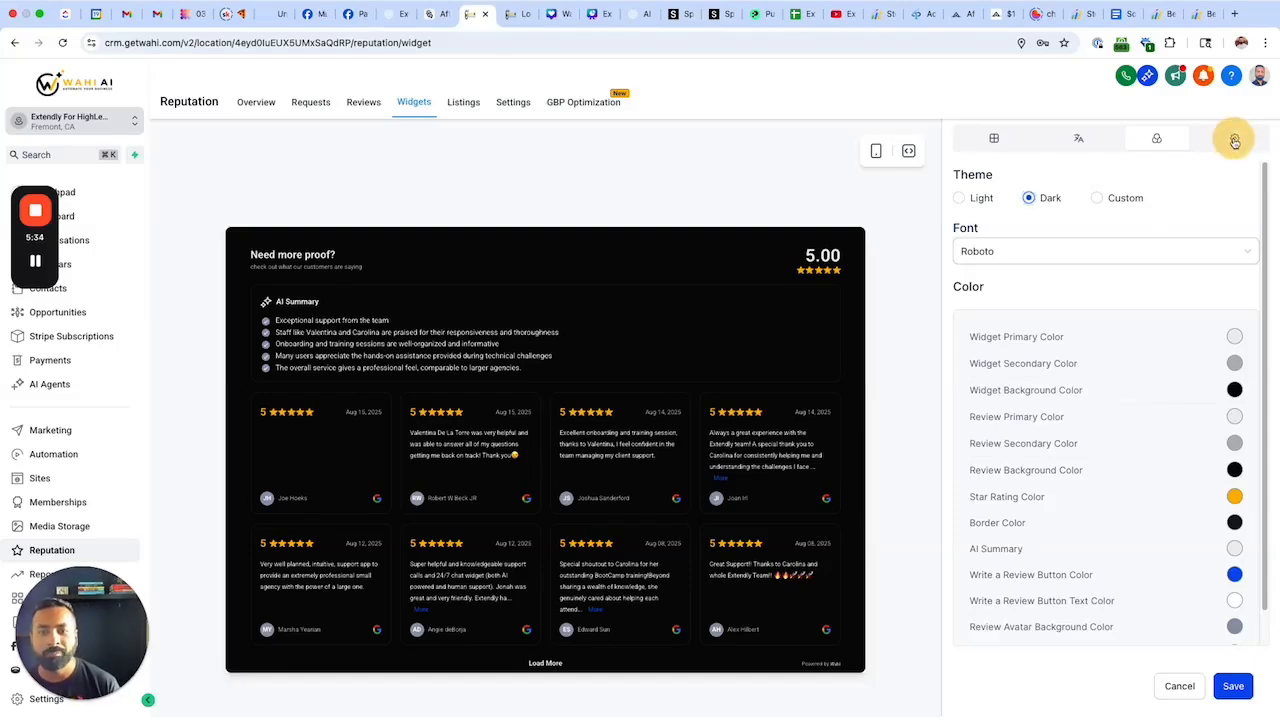
- Enable 'Exclude review containing no description' in the widget's Settings tab
{"action": "left_click", "coordinate": [1234, 138]}
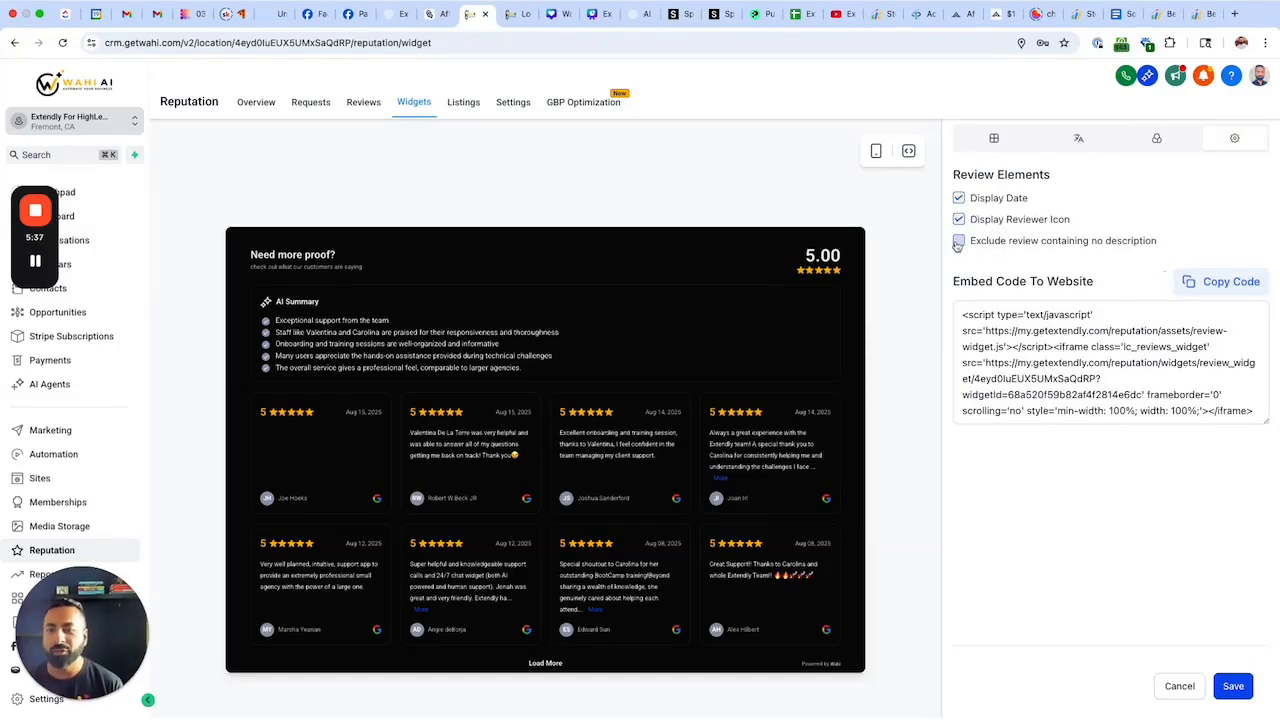
{"action": "left_click", "coordinate": [958, 240]}
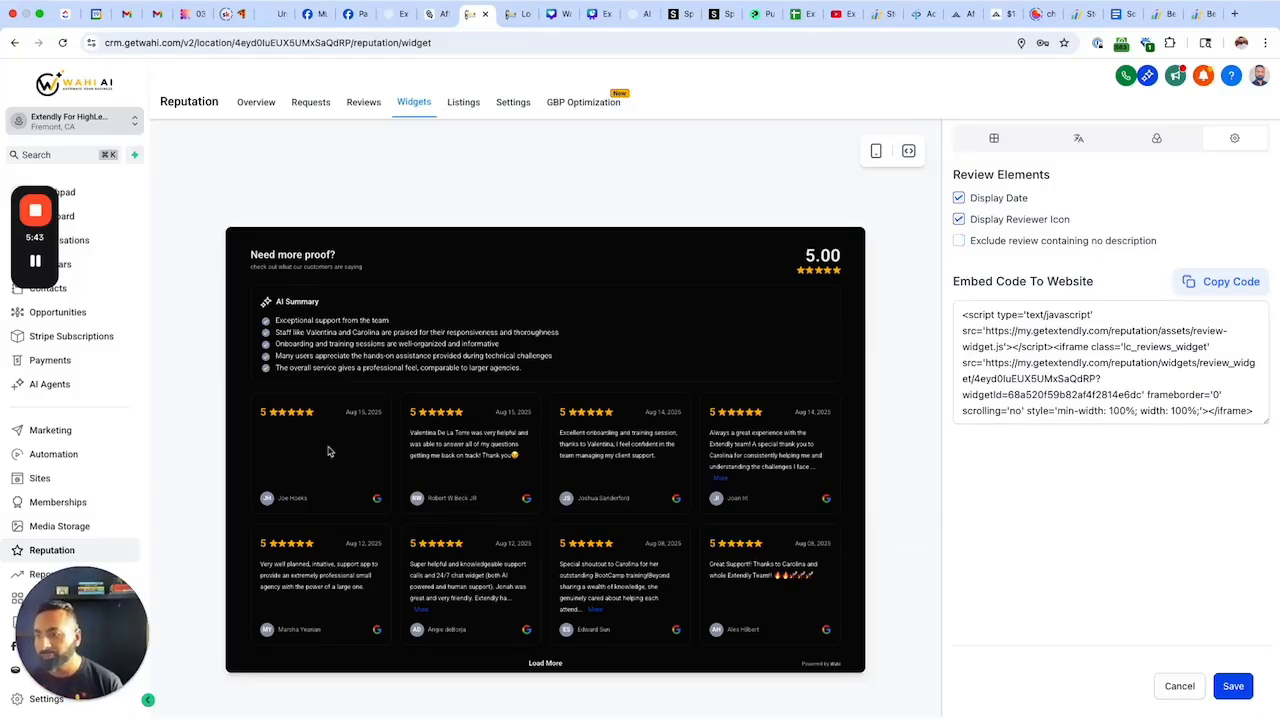
{"action": "mouse_move", "coordinate": [281, 456]}
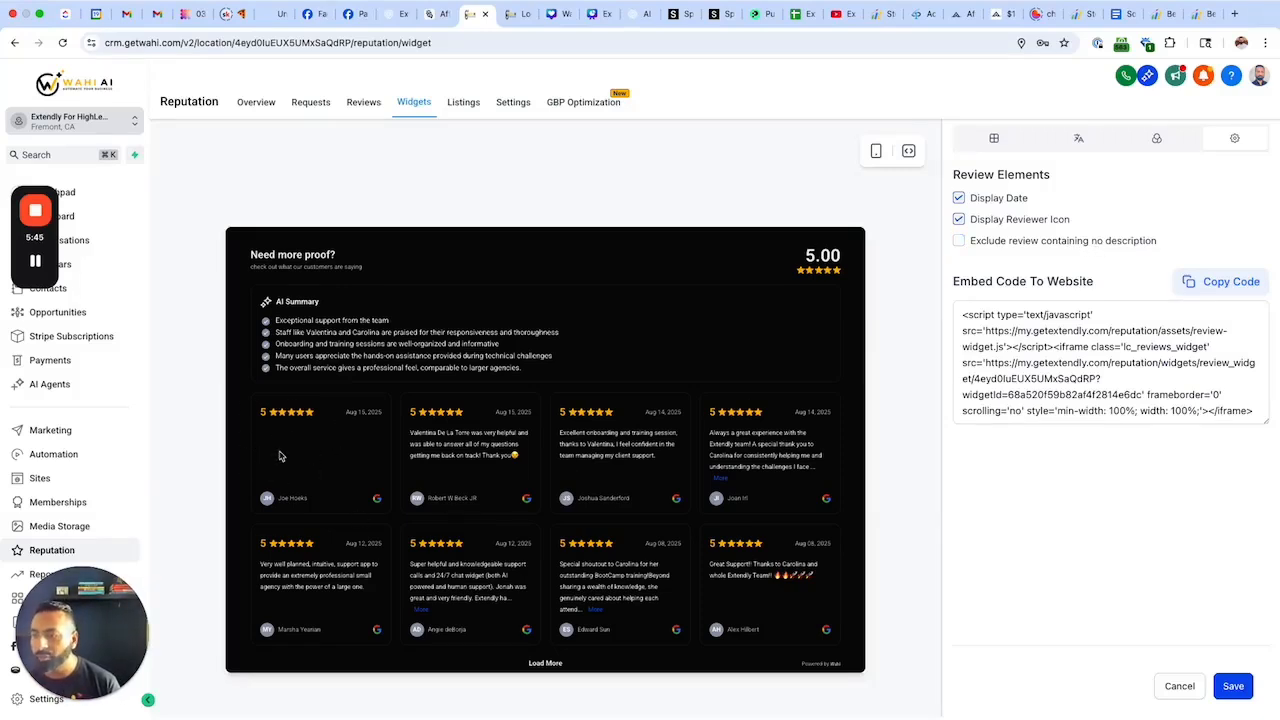
{"action": "left_click", "coordinate": [958, 241]}
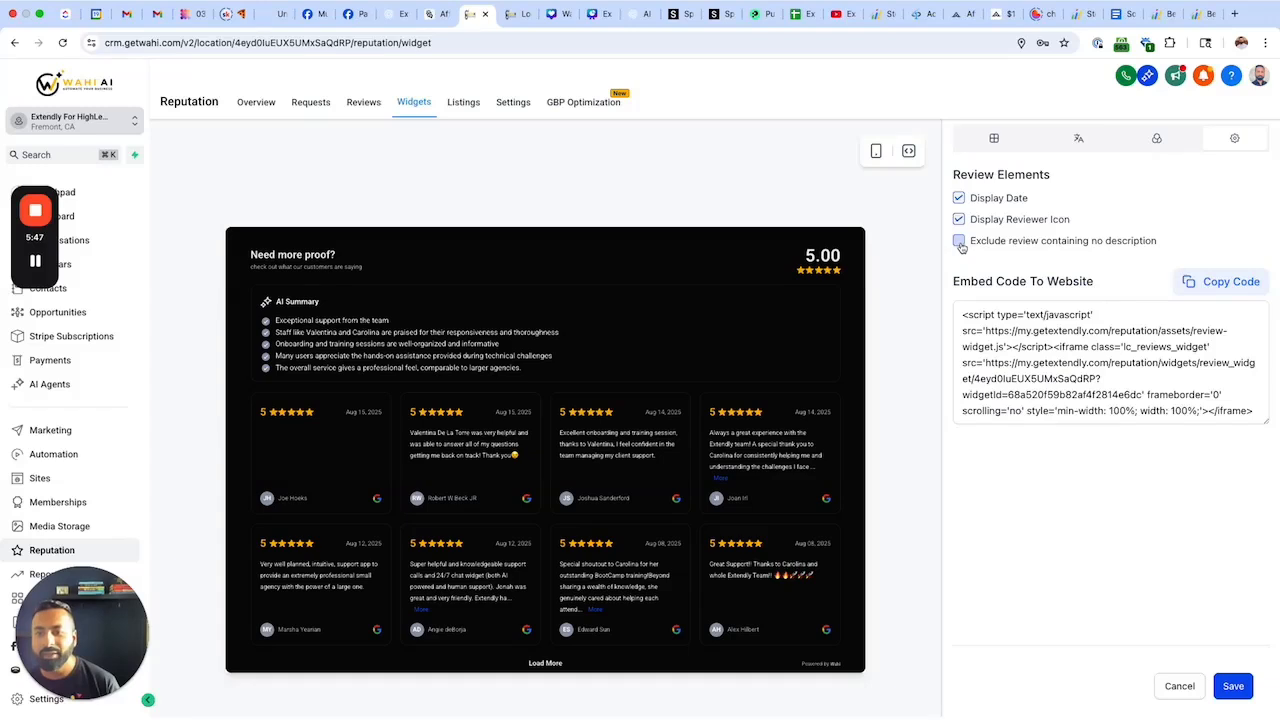
{"action": "left_click", "coordinate": [958, 240]}
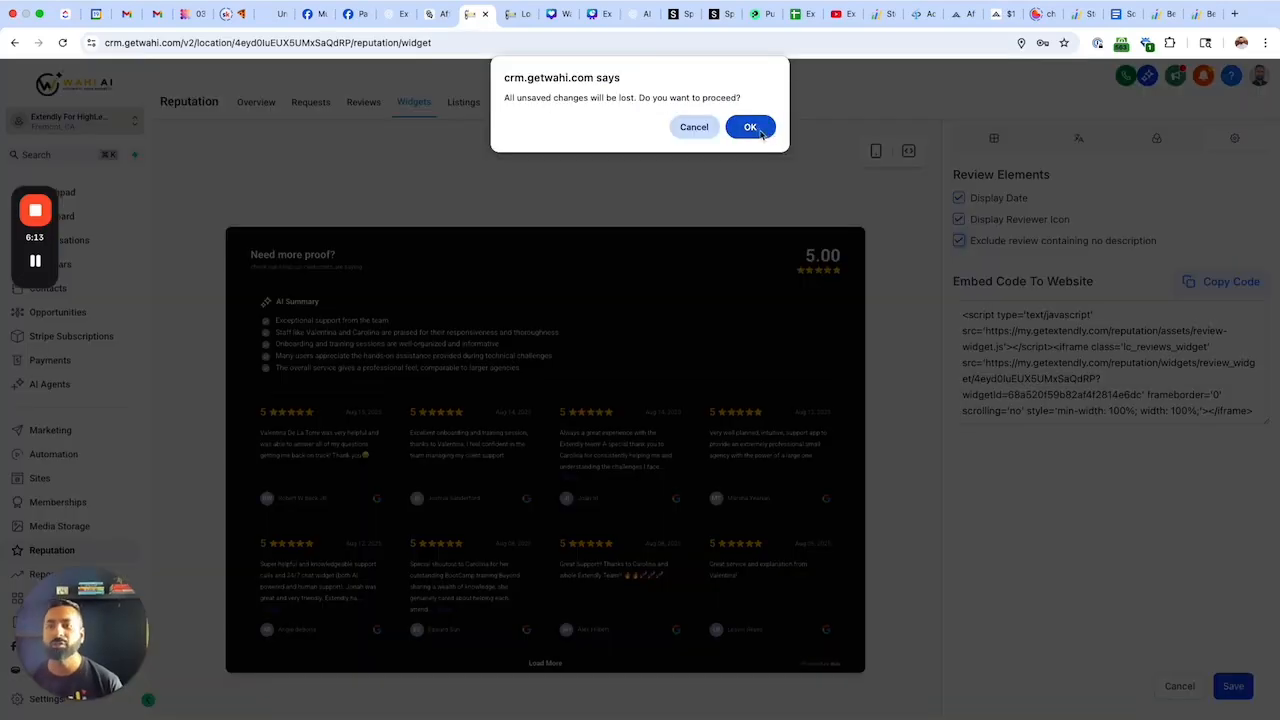
- Confirm the 'All unsaved changes will be lost' warning with OK
{"action": "left_click", "coordinate": [750, 127]}
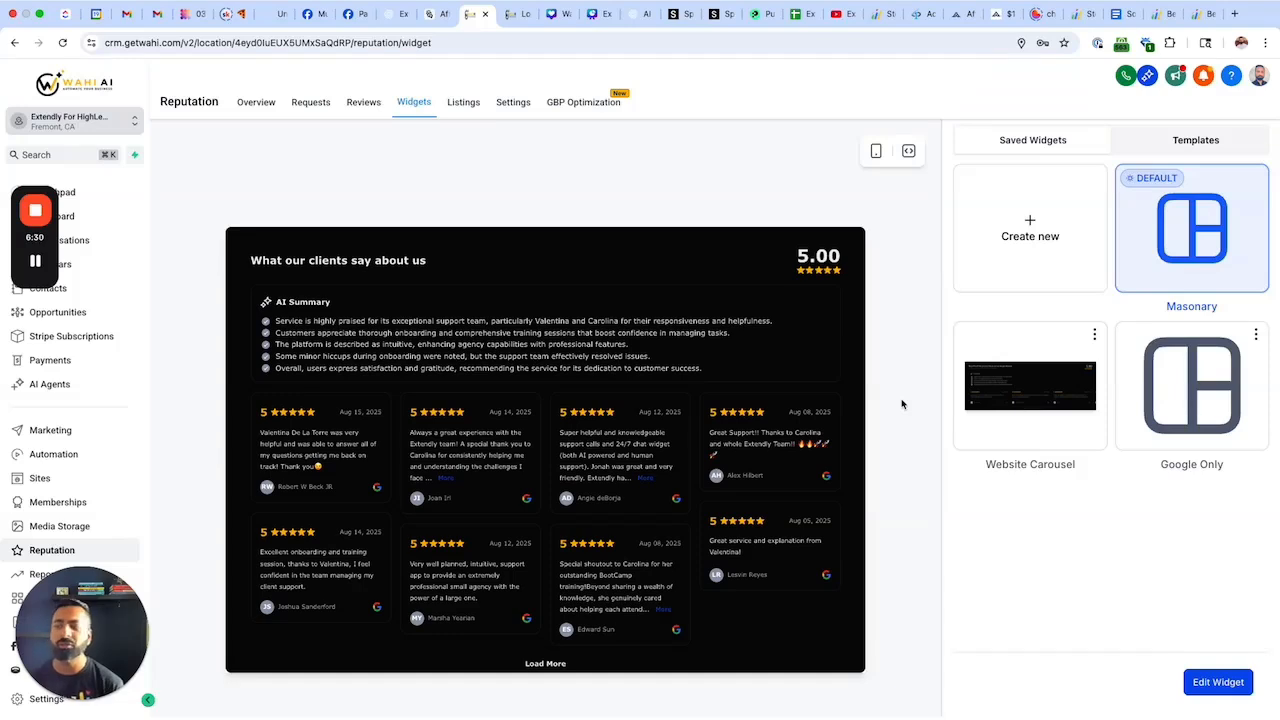
{"action": "mouse_move", "coordinate": [225, 344]}
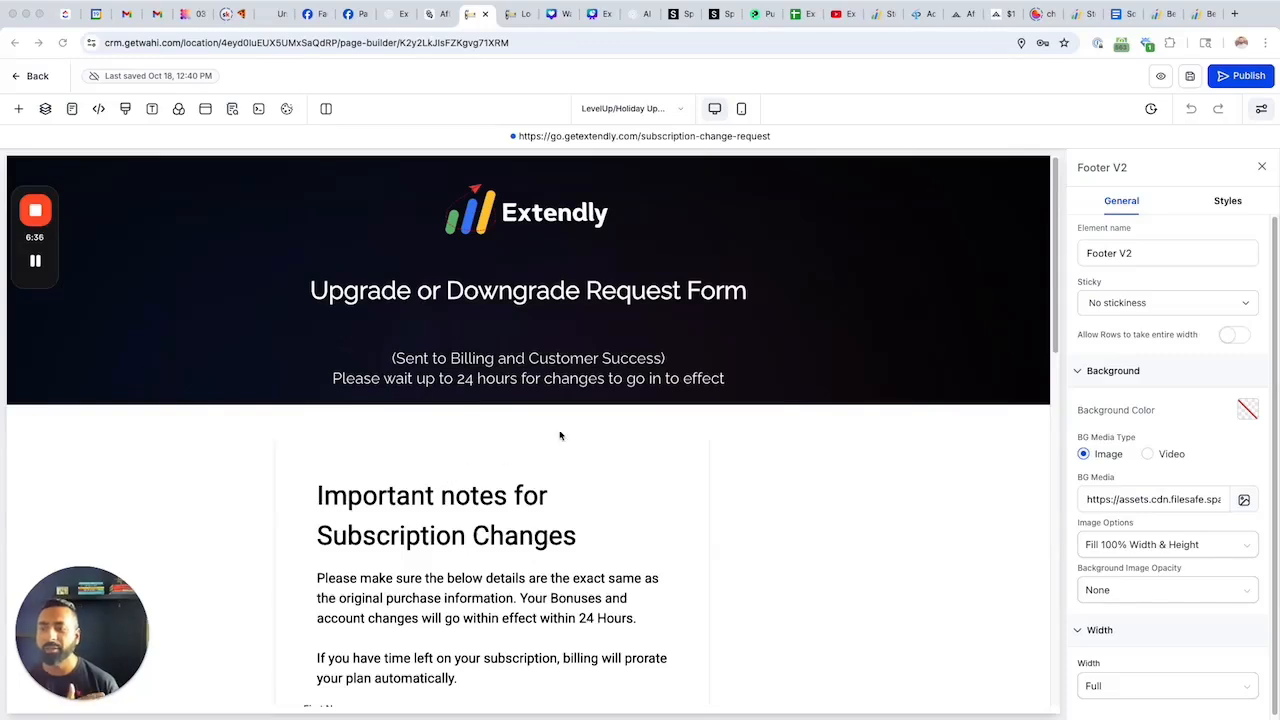
- Insert the Reviews element above the subscription-change page footer via a Quick Add search for 'review'
{"action": "scroll", "scroll_direction": "down", "scroll_amount": 3}
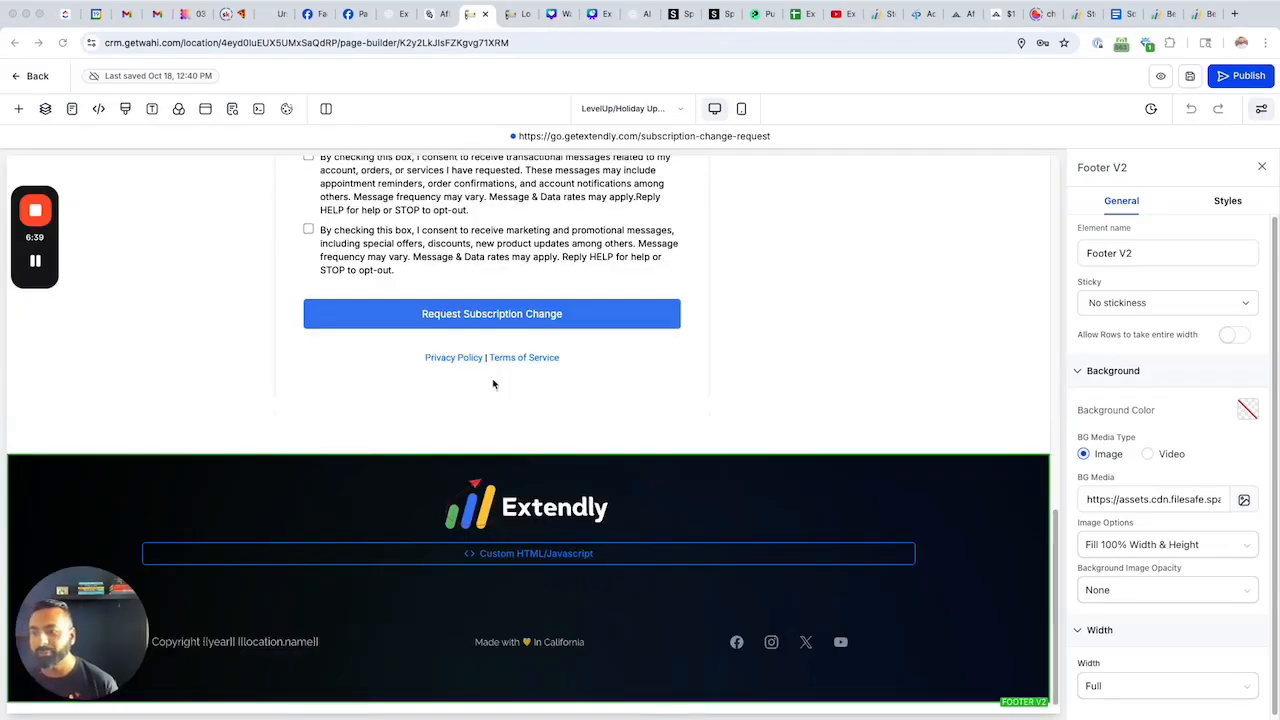
{"action": "mouse_move", "coordinate": [584, 447]}
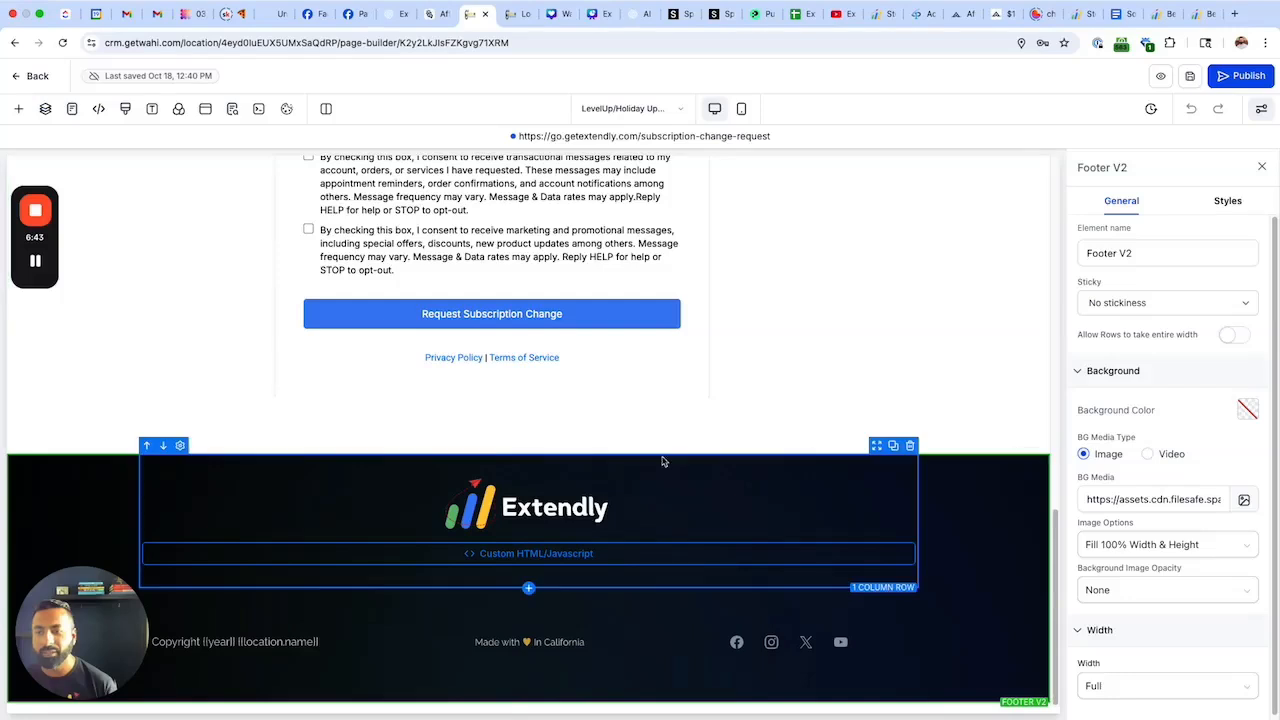
{"action": "left_click", "coordinate": [18, 109]}
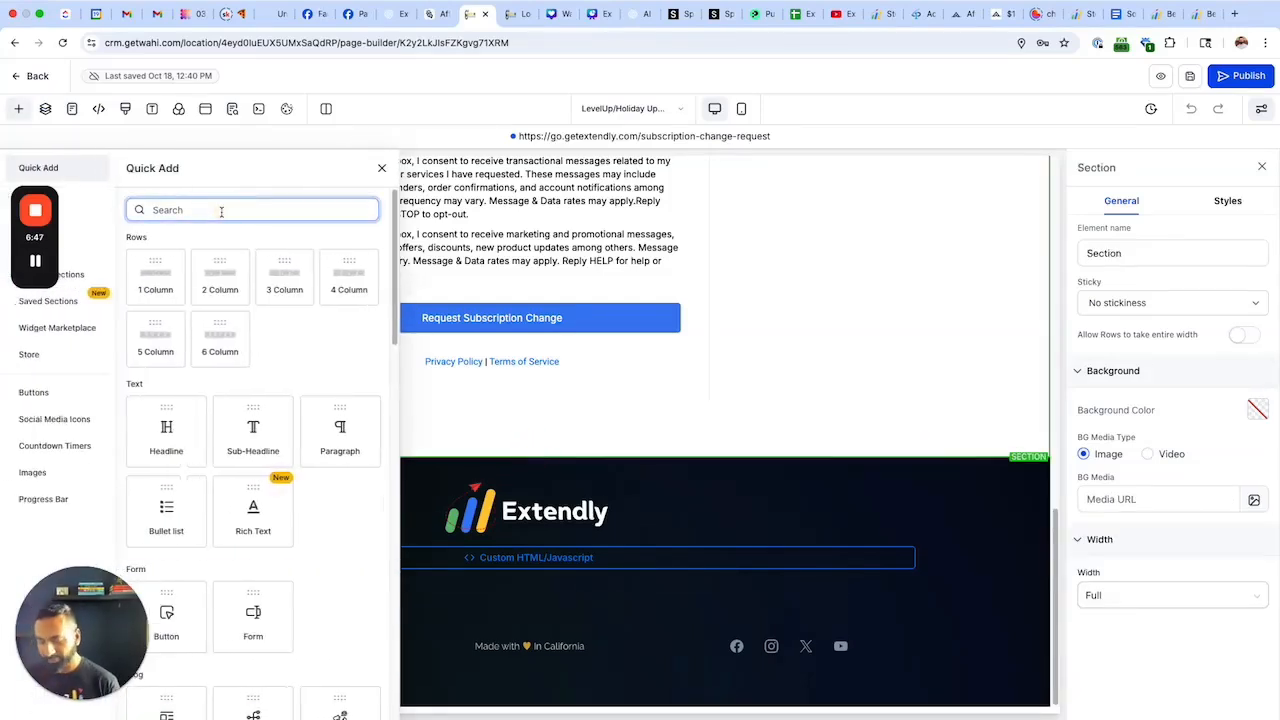
{"action": "type", "text": "review"}
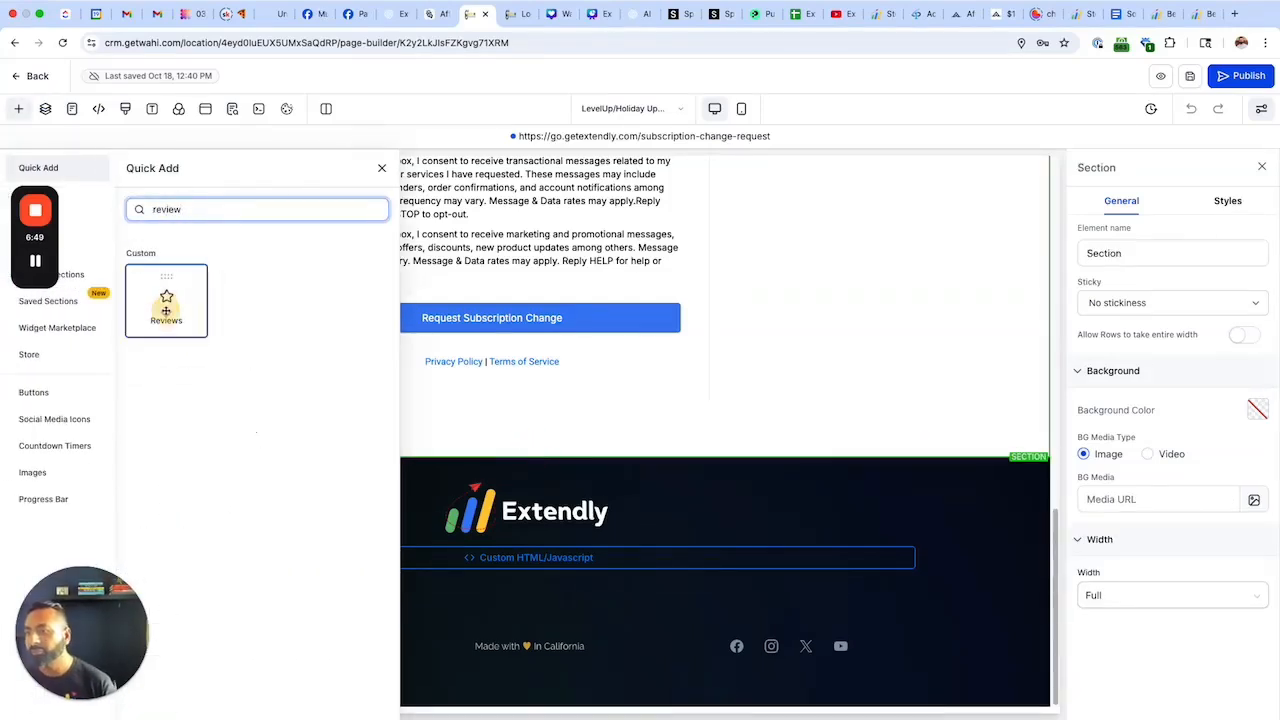
{"action": "left_click", "coordinate": [166, 300]}
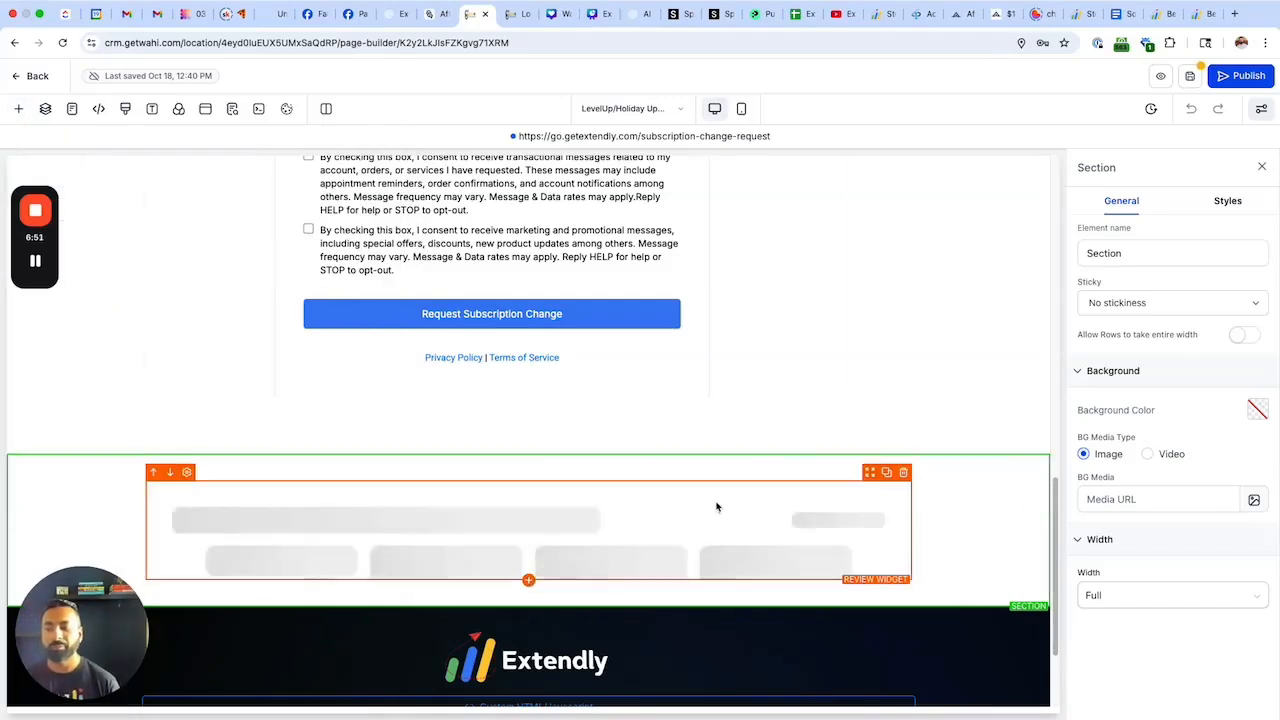
{"action": "scroll", "scroll_direction": "down", "scroll_amount": 3}
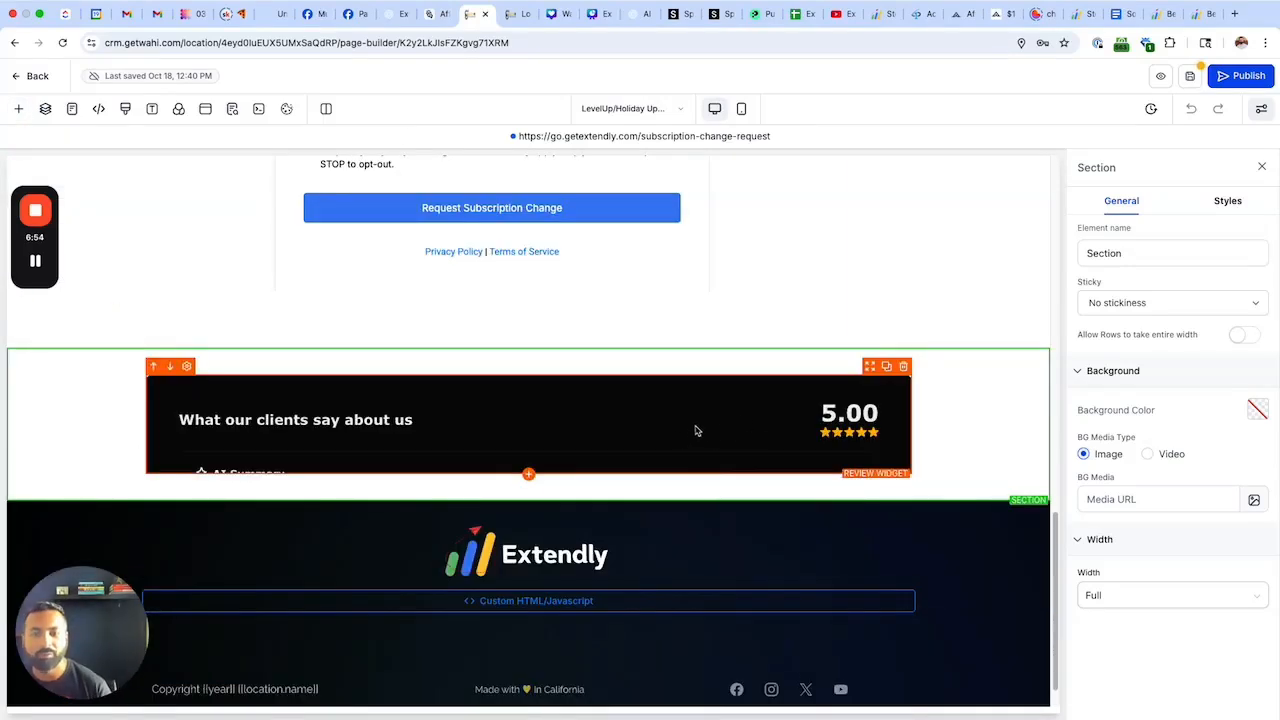
{"action": "mouse_move", "coordinate": [750, 423]}
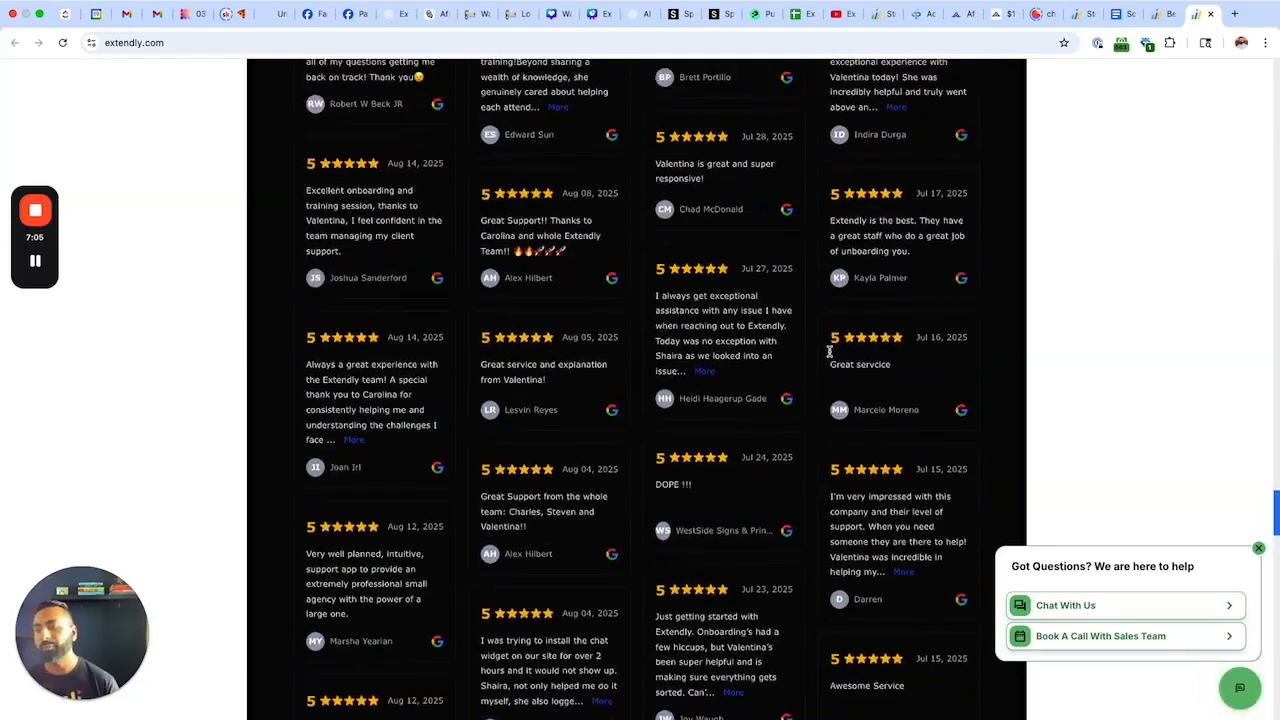
- Scroll the extendly.com homepage up to the 'What our clients say about us' reviews section
{"action": "scroll", "scroll_direction": "up", "scroll_amount": 3}
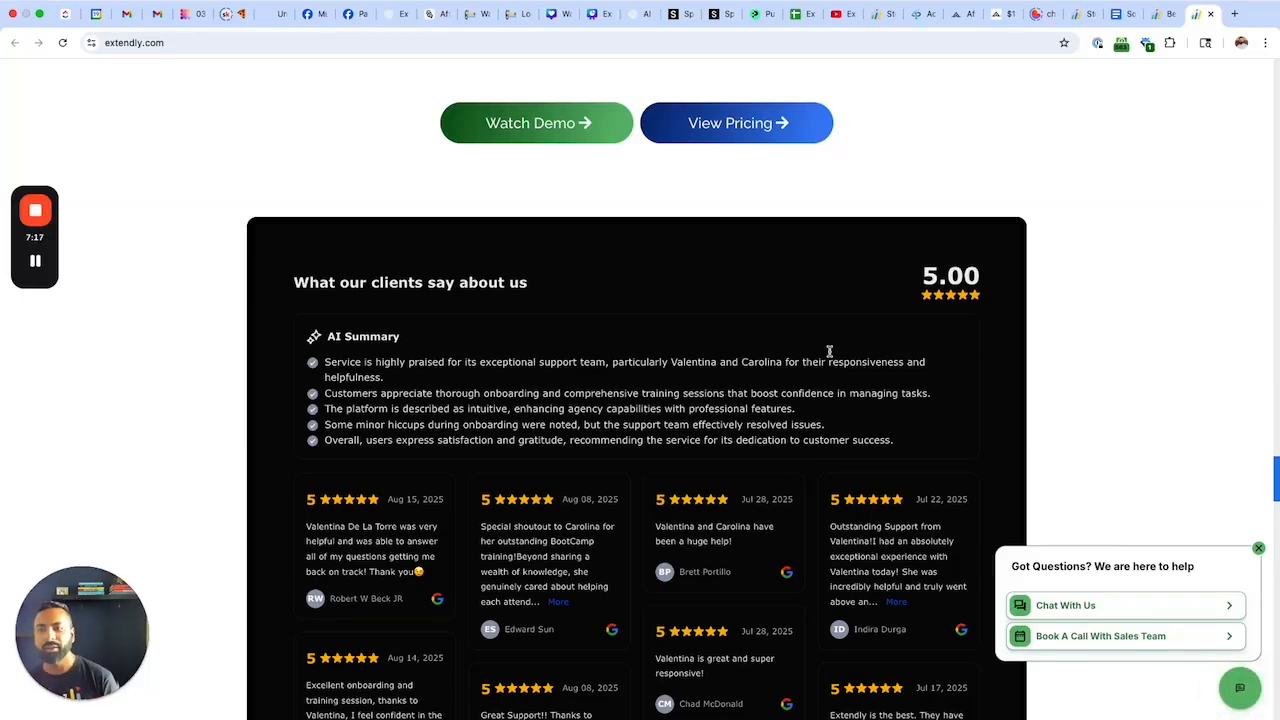
{"action": "mouse_move", "coordinate": [489, 216]}
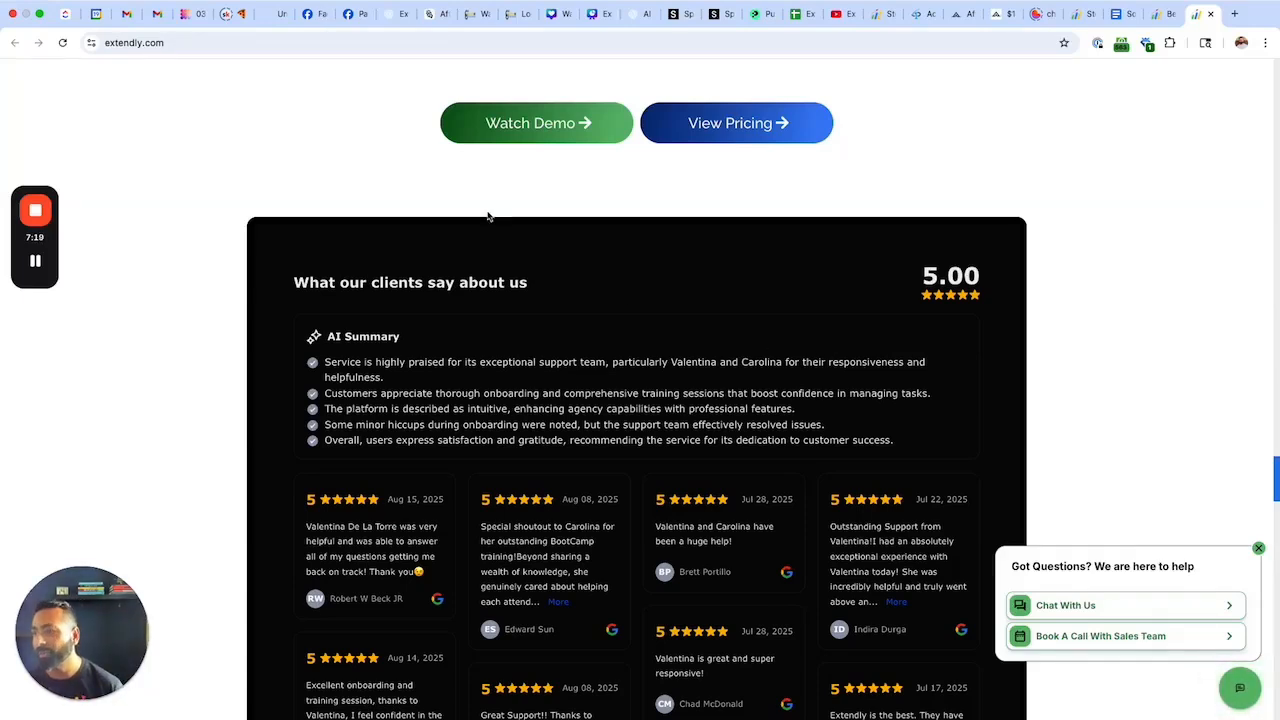